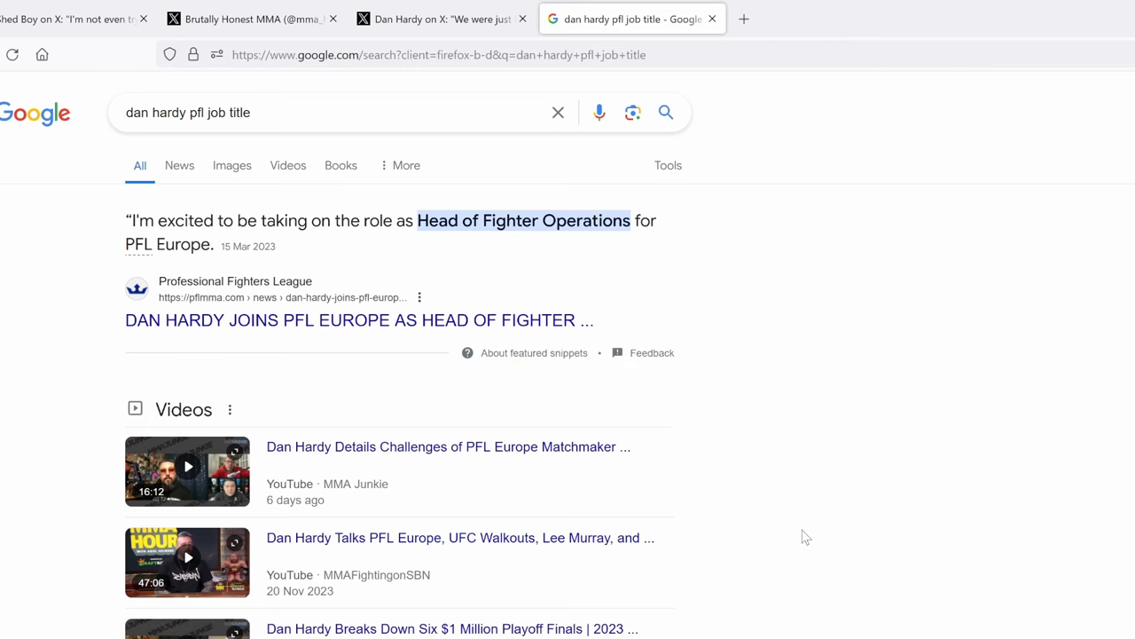
{"action": "mouse_move", "coordinate": [619, 266]}
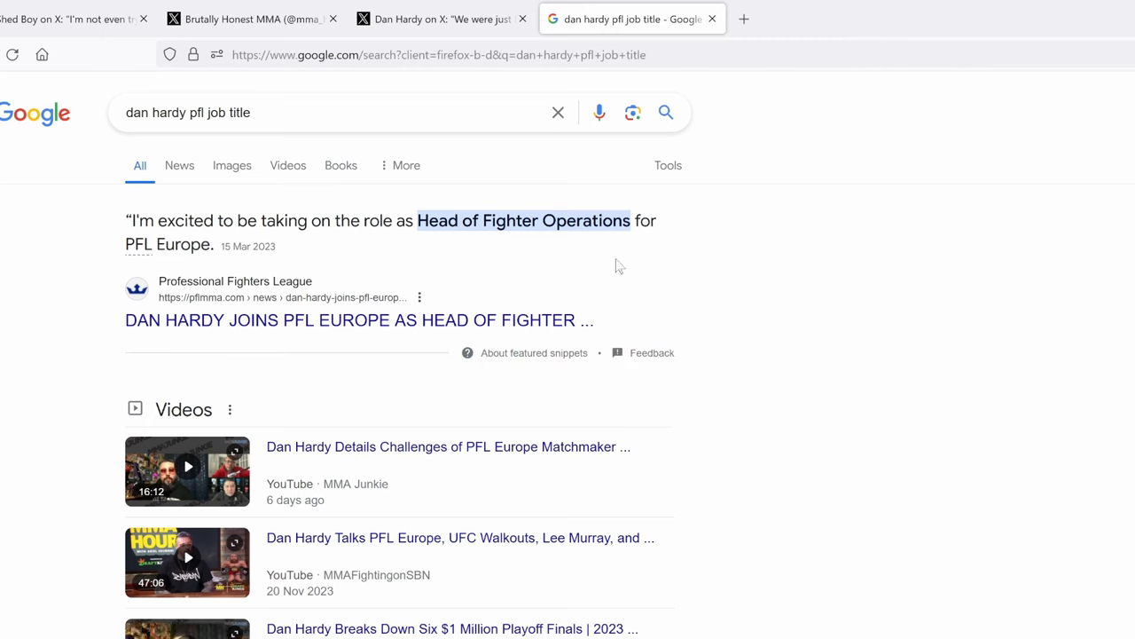
{"action": "mouse_move", "coordinate": [653, 195]}
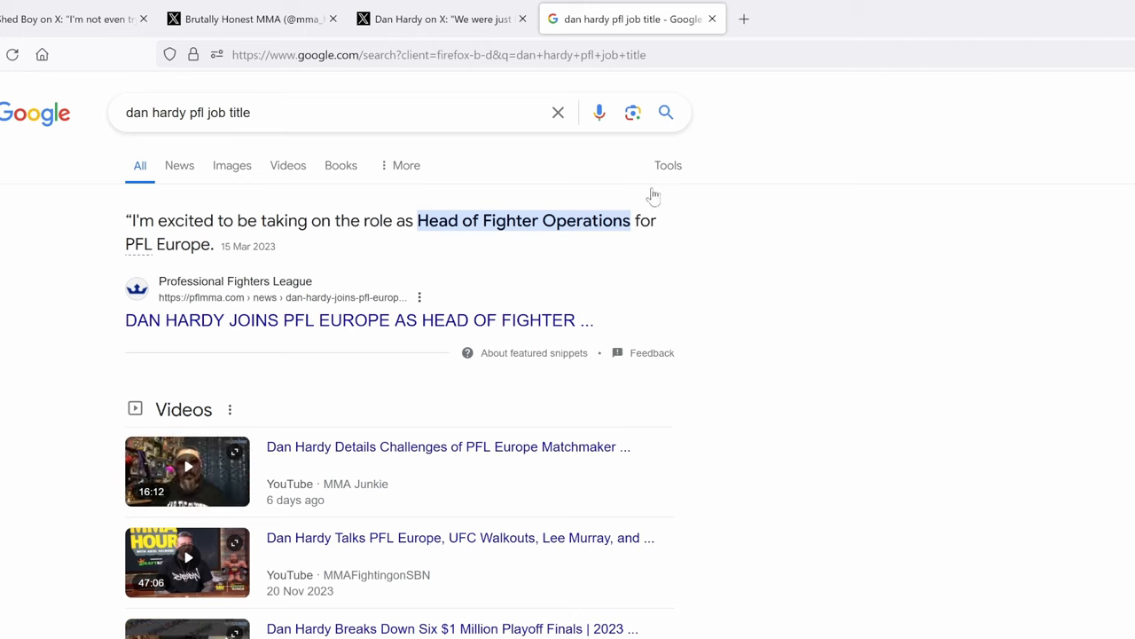
{"action": "mouse_move", "coordinate": [701, 151]}
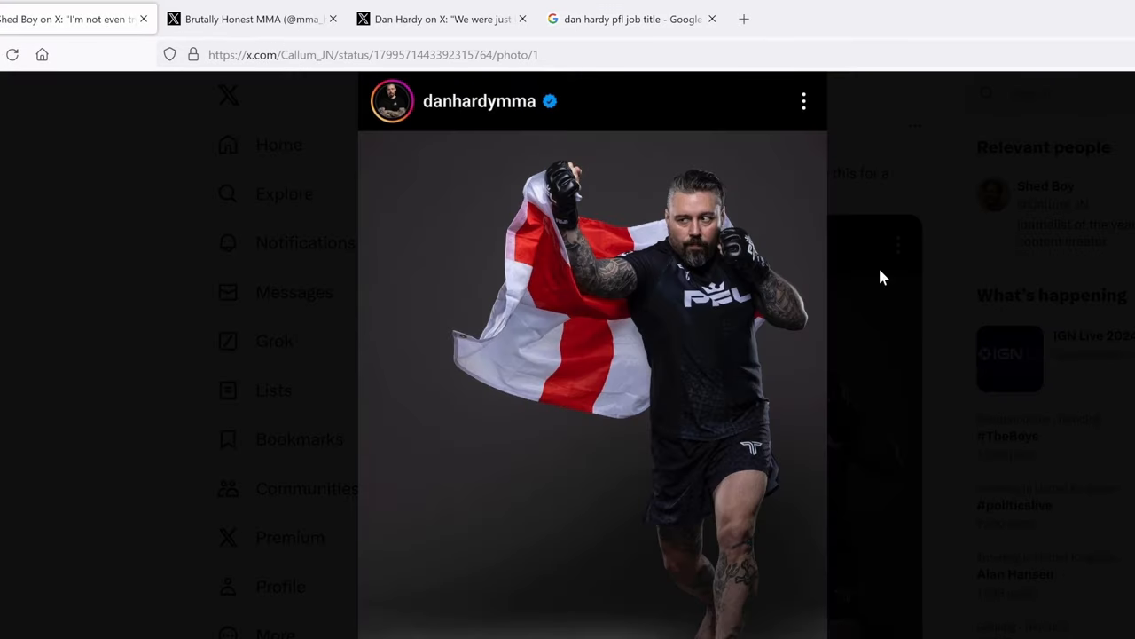
{"action": "mouse_move", "coordinate": [795, 288]}
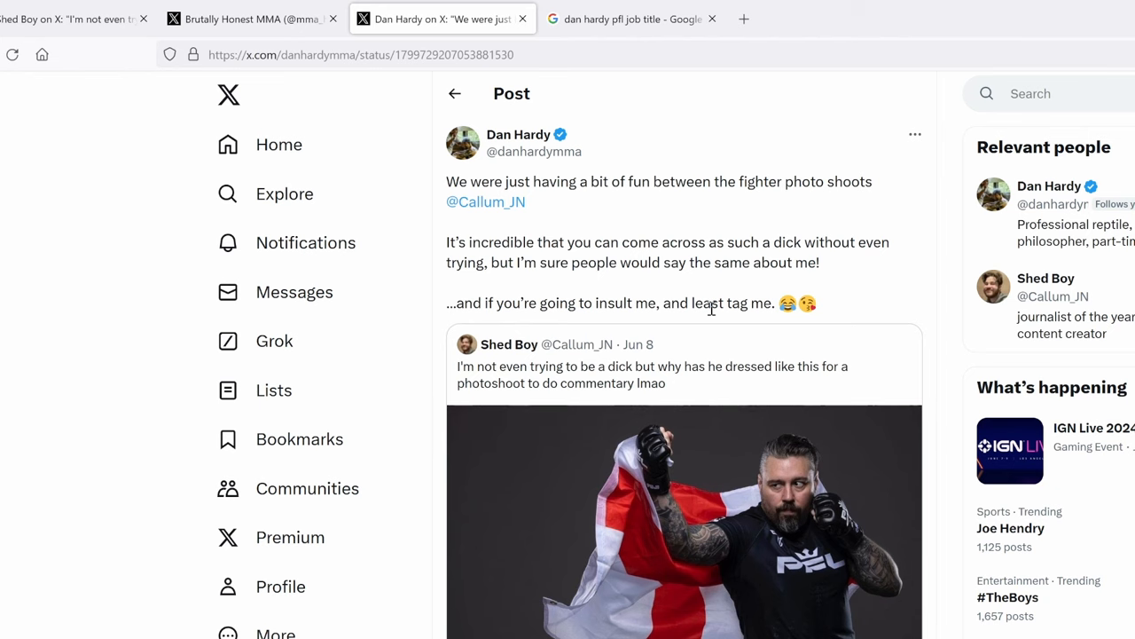
Switch to the Dan Hardy tab showing his quote post of Shed Boy about photo-shoot fun.
{"action": "left_click", "coordinate": [252, 18]}
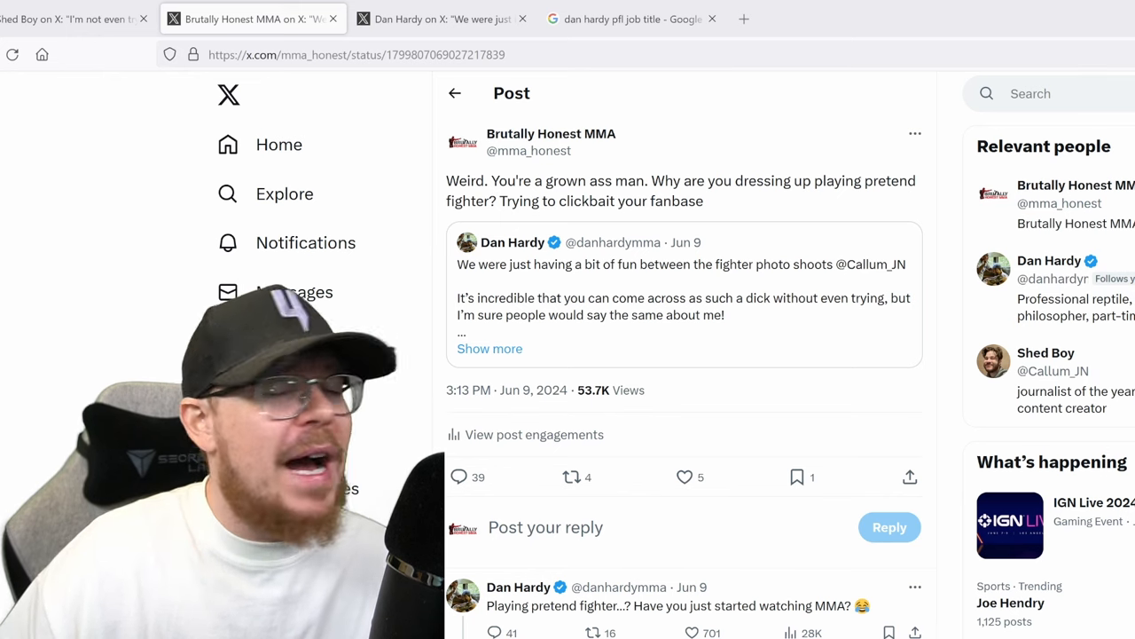
Scroll down into the replies beneath Brutally Honest MMA's 'pretend fighter' post.
{"action": "scroll", "scroll_direction": "down", "scroll_amount": 3}
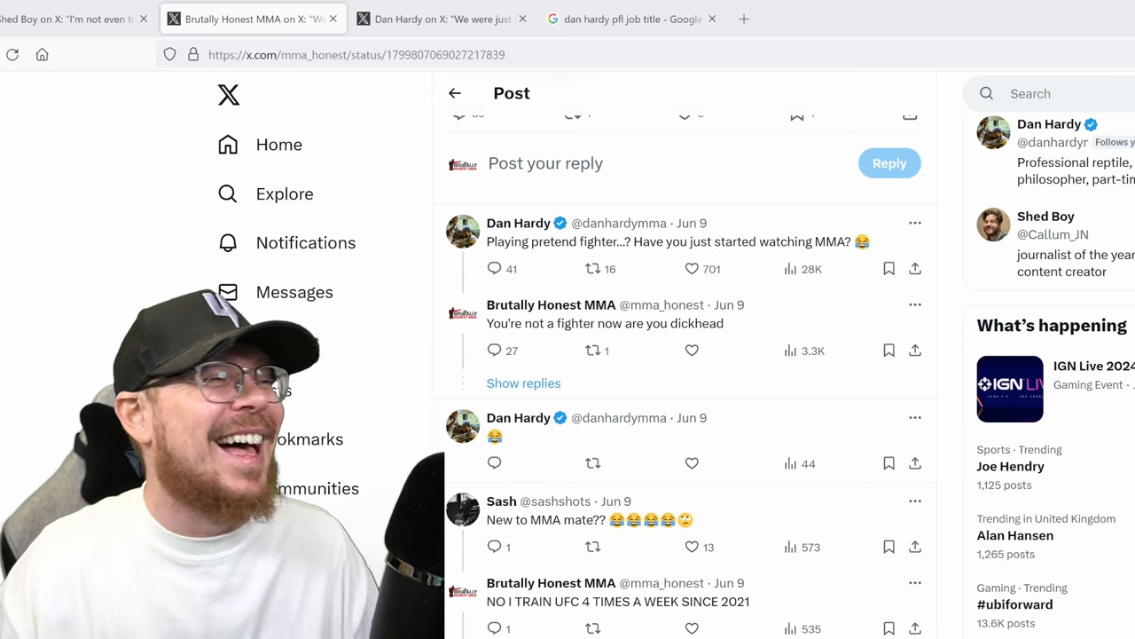
{"action": "scroll", "scroll_direction": "down", "scroll_amount": 3}
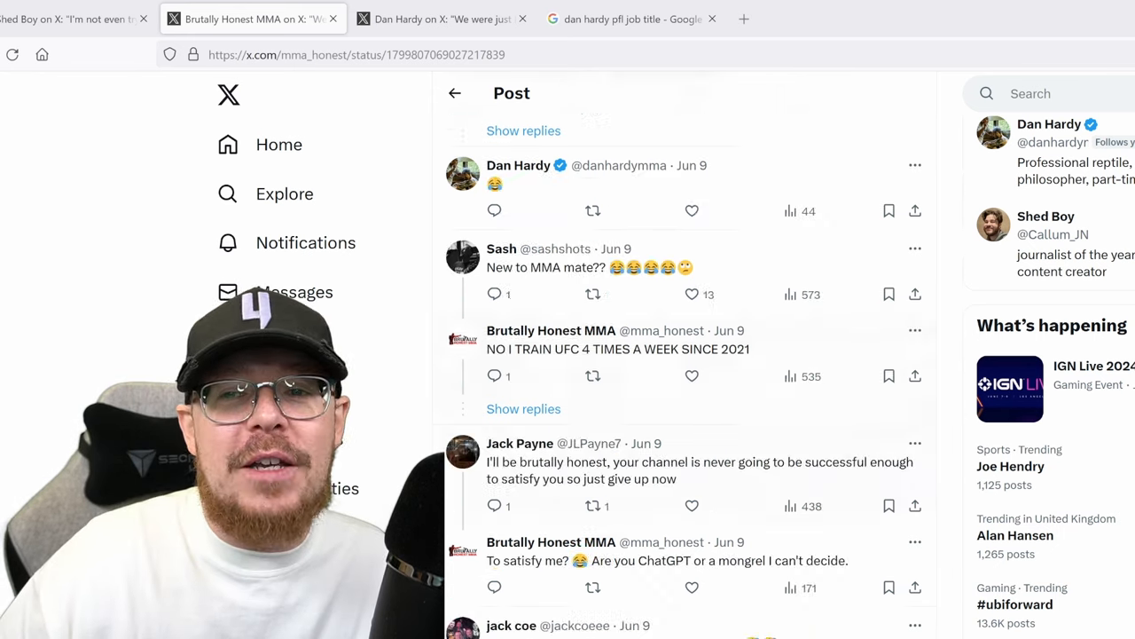
{"action": "scroll", "scroll_direction": "down", "scroll_amount": 3}
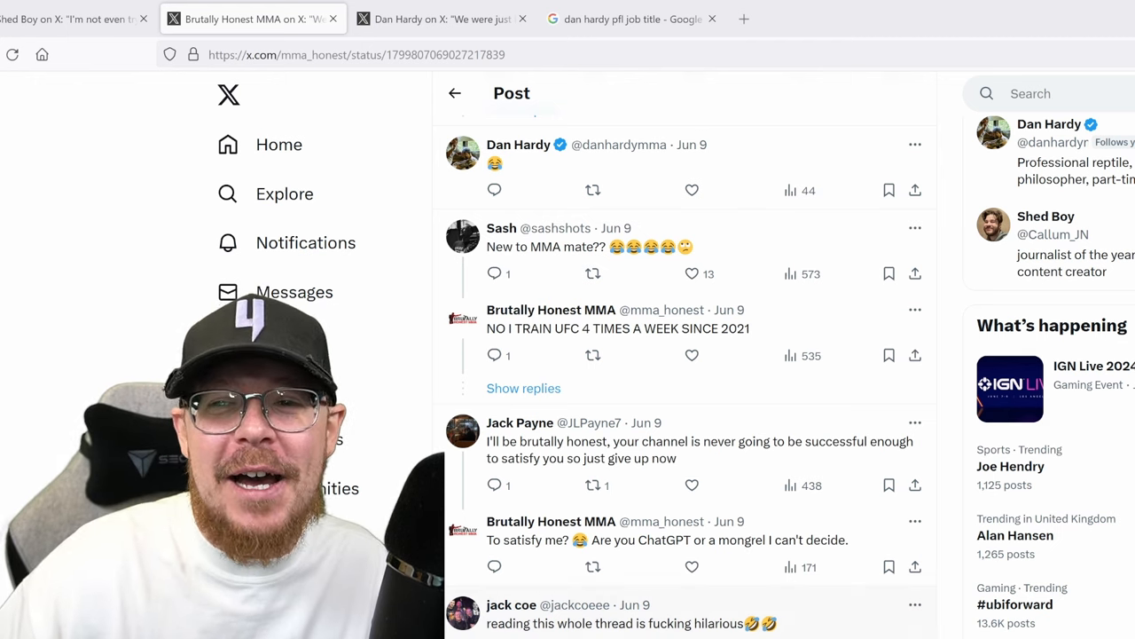
{"action": "scroll", "scroll_direction": "down", "scroll_amount": 3}
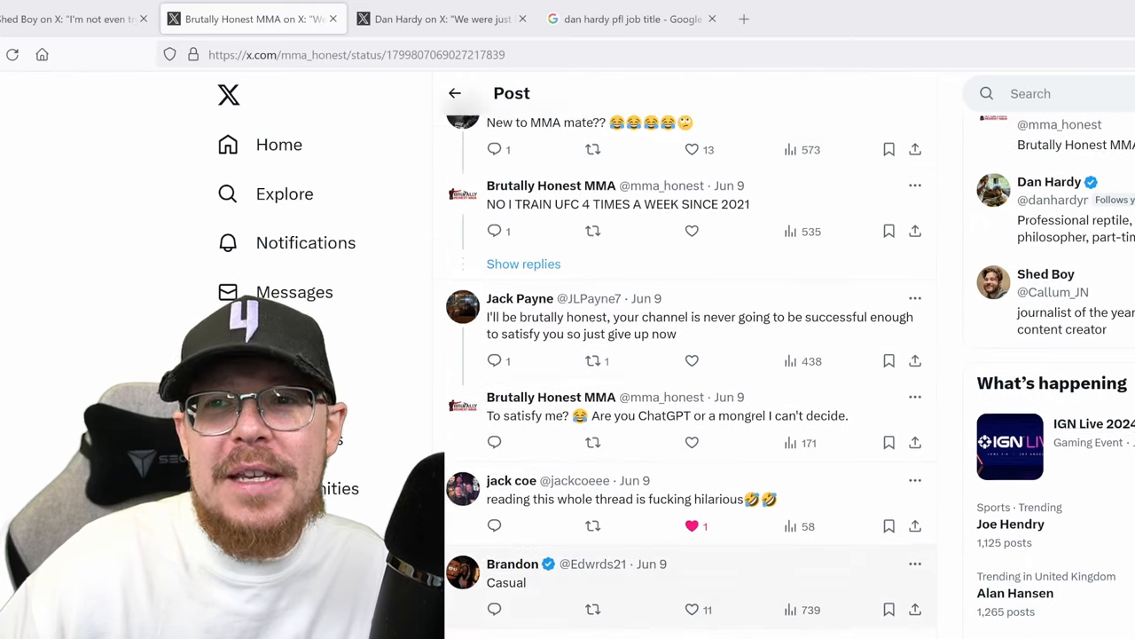
{"action": "scroll", "scroll_direction": "up", "scroll_amount": 3}
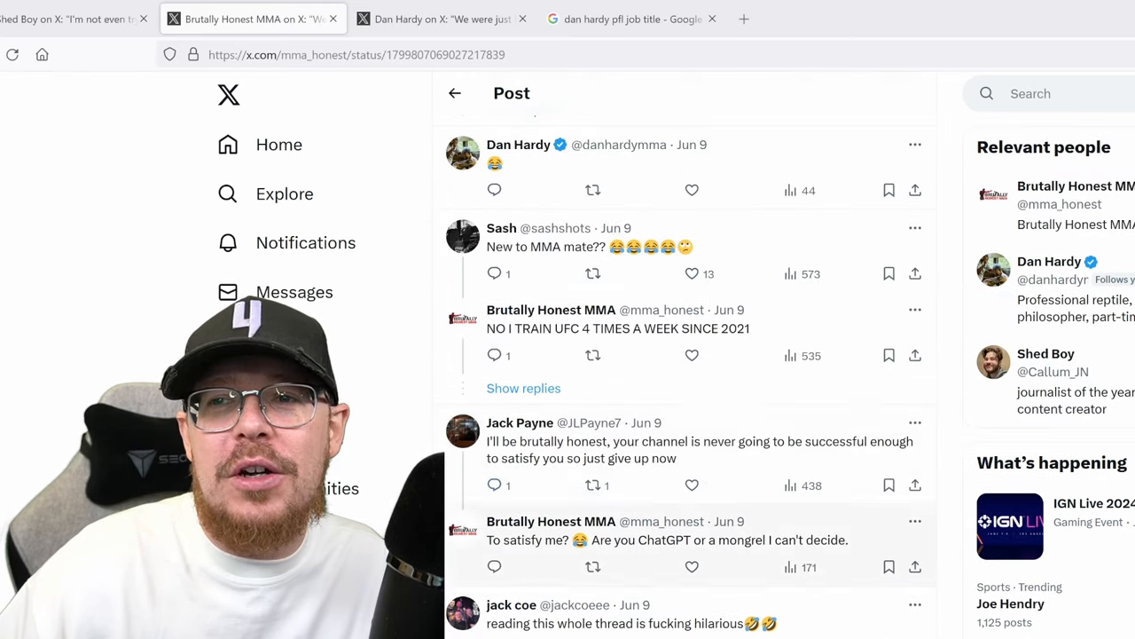
{"action": "scroll", "scroll_direction": "up", "scroll_amount": 3}
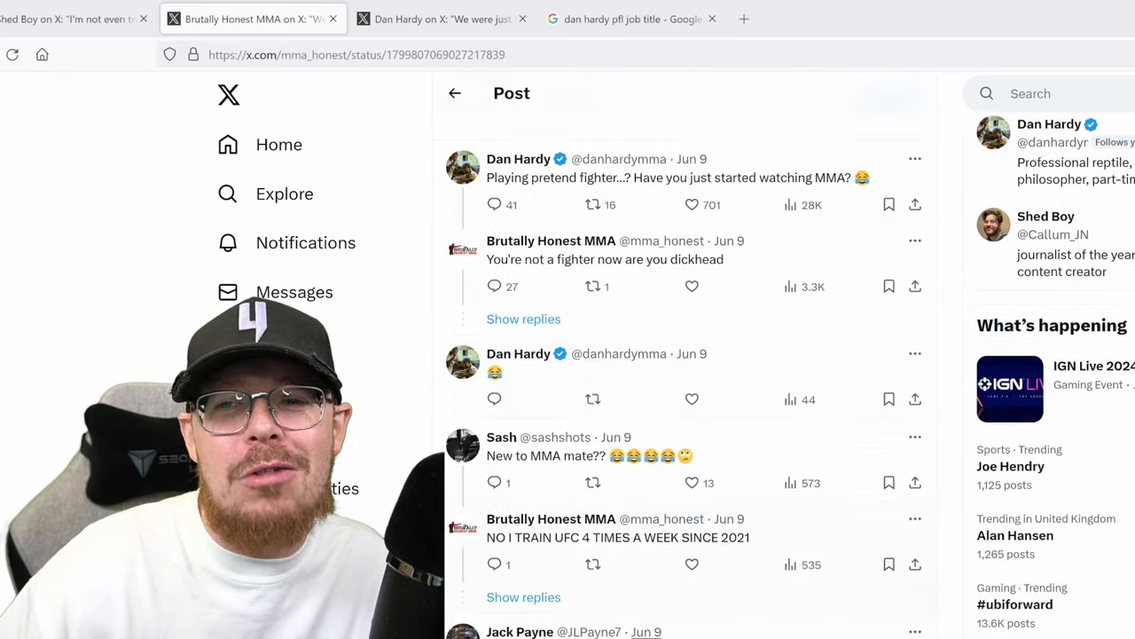
{"action": "scroll", "scroll_direction": "down", "scroll_amount": 3}
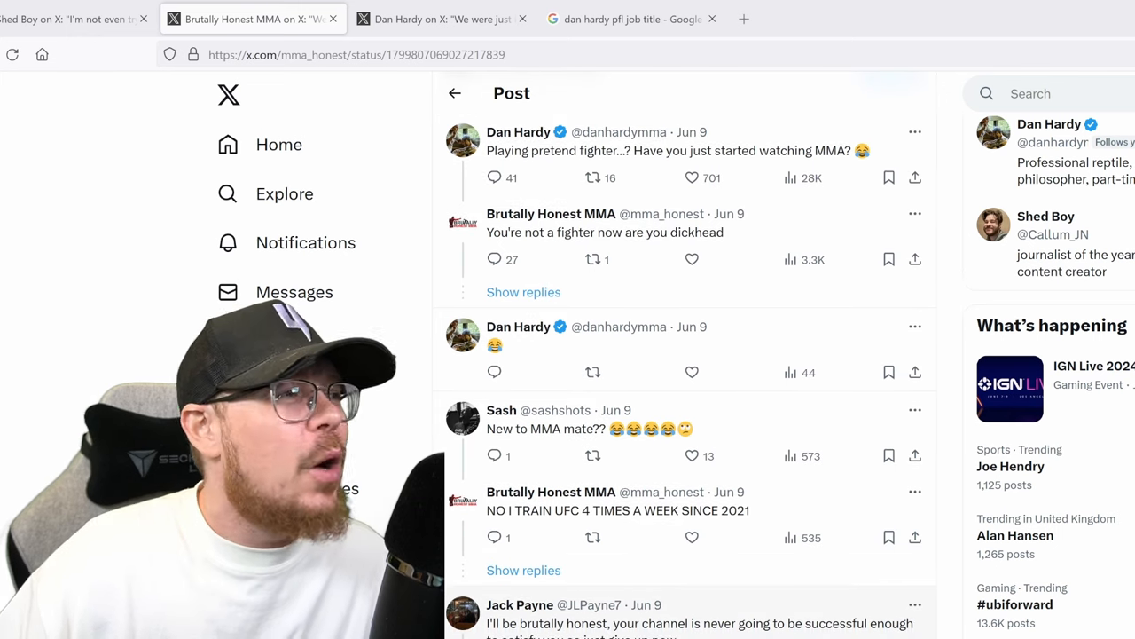
{"action": "scroll", "scroll_direction": "down", "scroll_amount": 3}
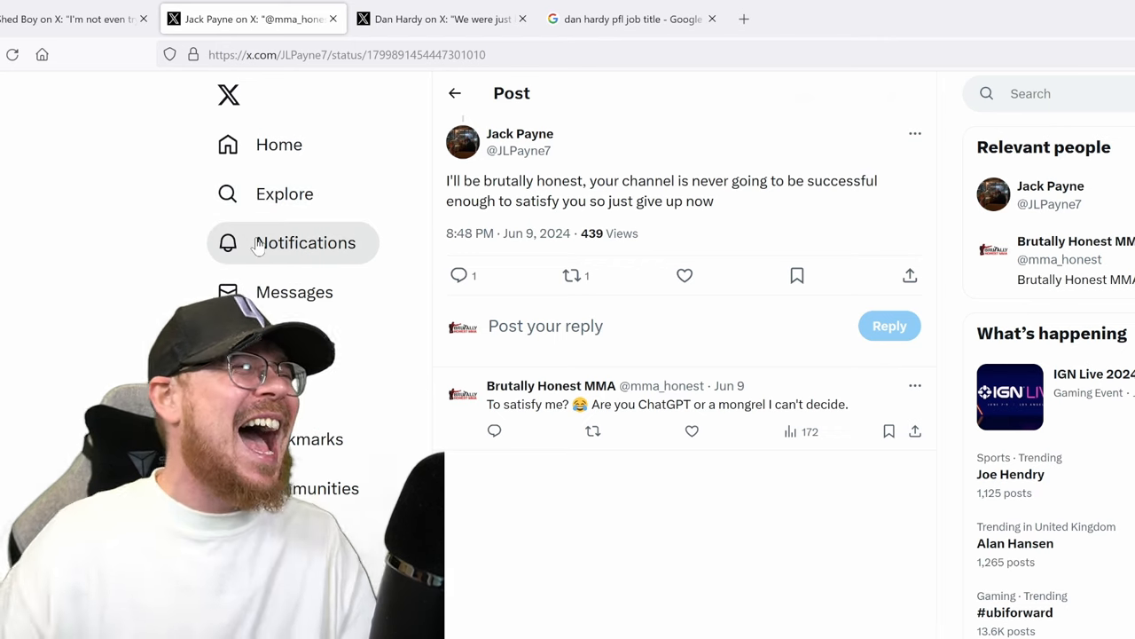
{"action": "mouse_move", "coordinate": [265, 234]}
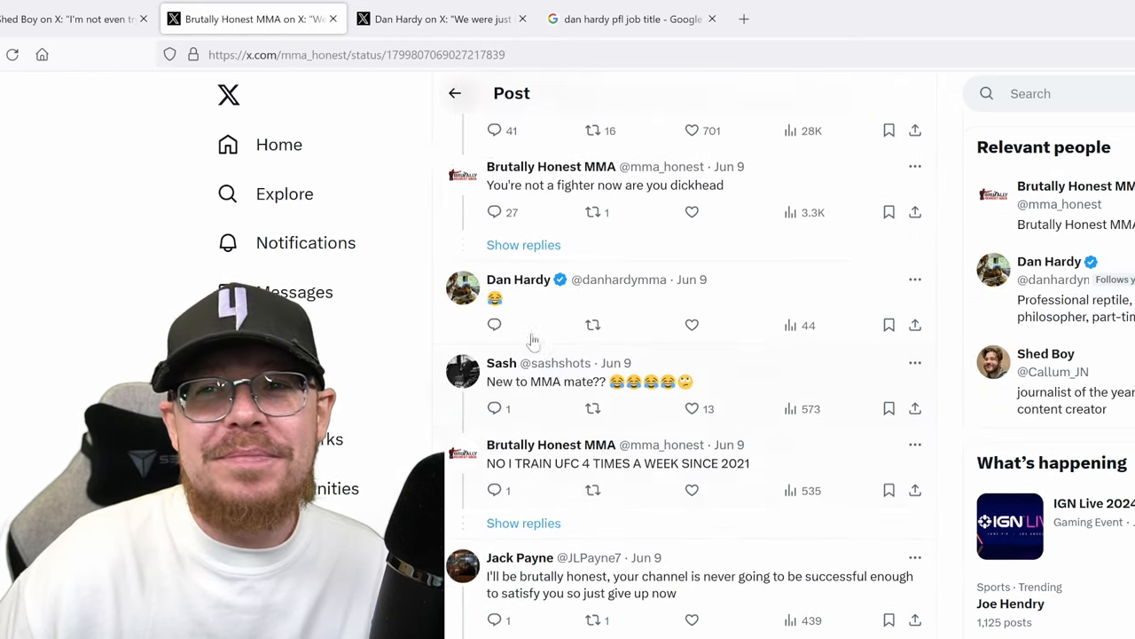
Scroll the thread to Hardy's 'always been a dickhead mate' reply and the boxing toddler GIF.
{"action": "scroll", "scroll_direction": "up", "scroll_amount": 3}
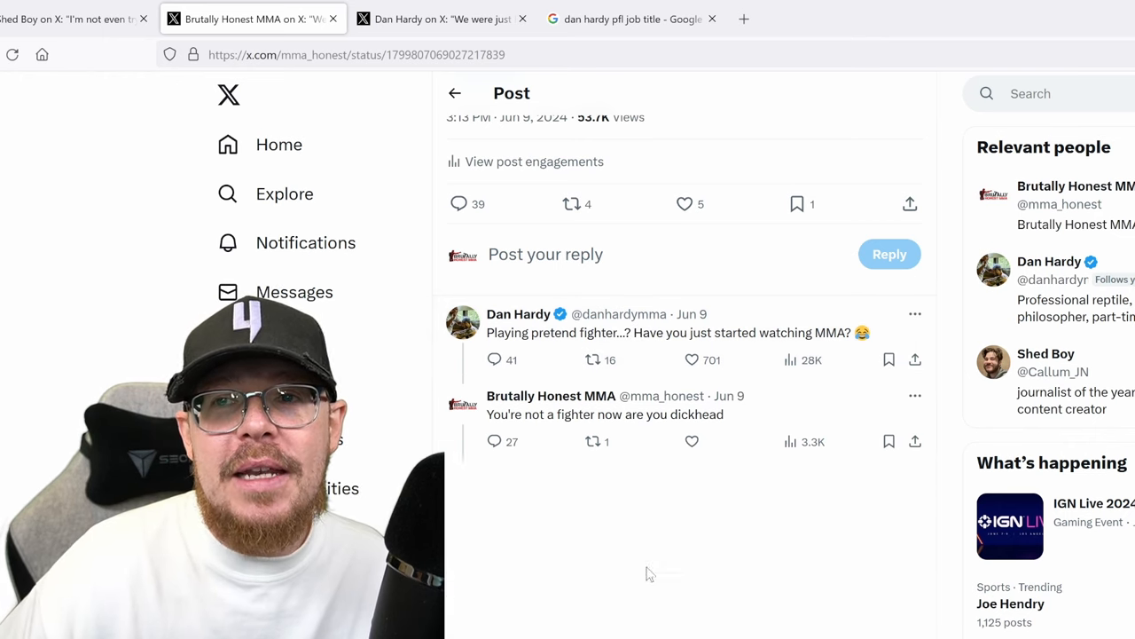
{"action": "scroll", "scroll_direction": "down", "scroll_amount": 3}
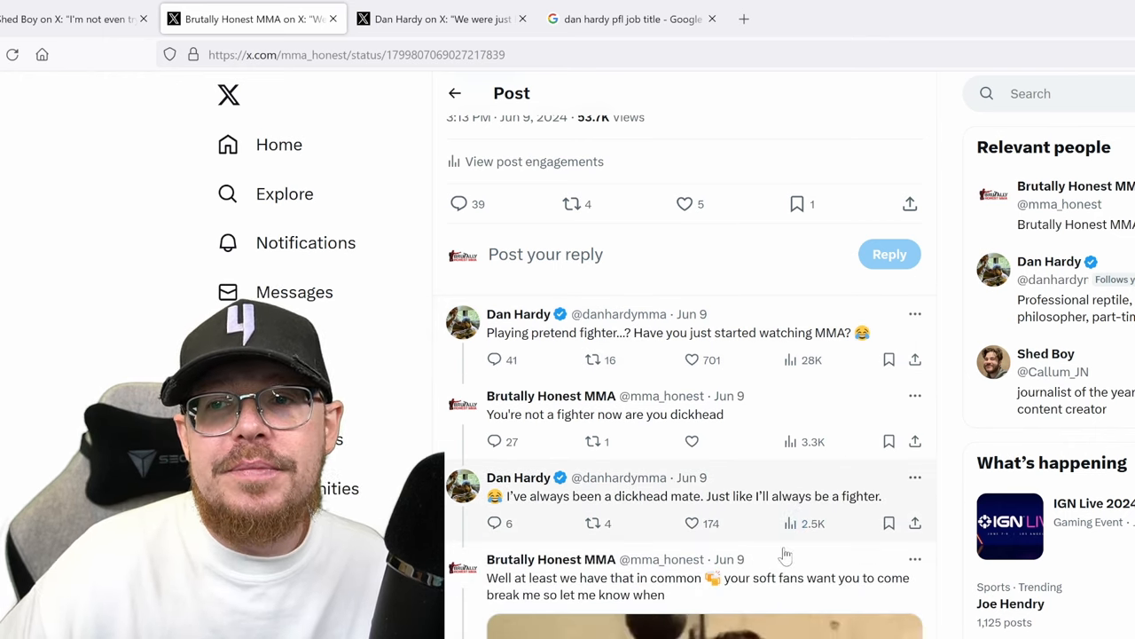
{"action": "scroll", "scroll_direction": "down", "scroll_amount": 3}
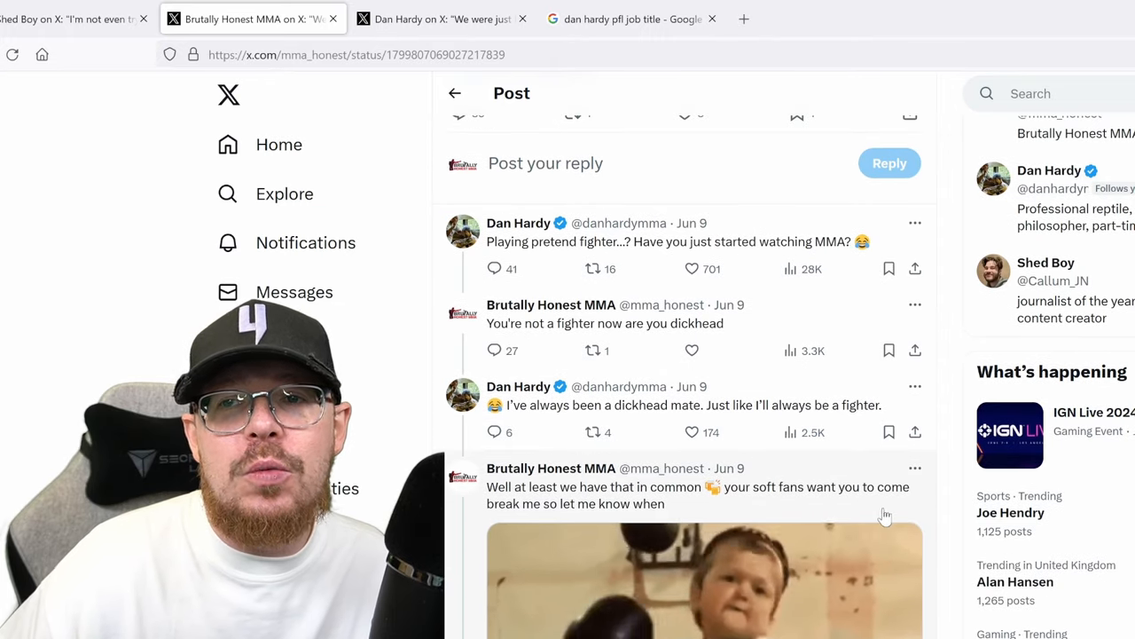
{"action": "scroll", "scroll_direction": "down", "scroll_amount": 3}
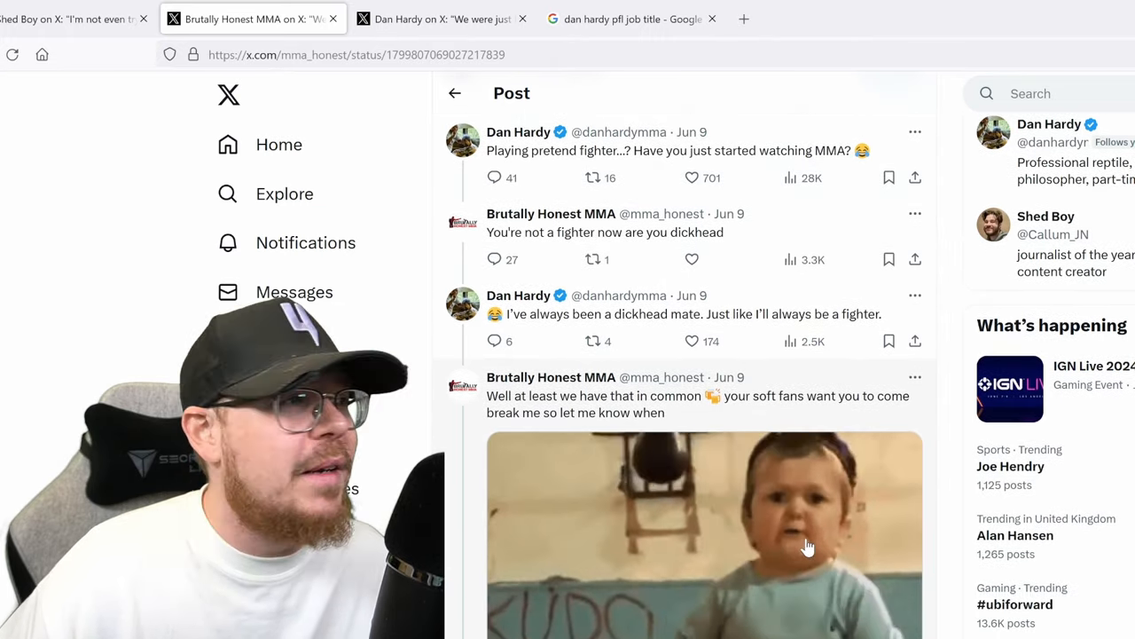
{"action": "scroll", "scroll_direction": "down", "scroll_amount": 3}
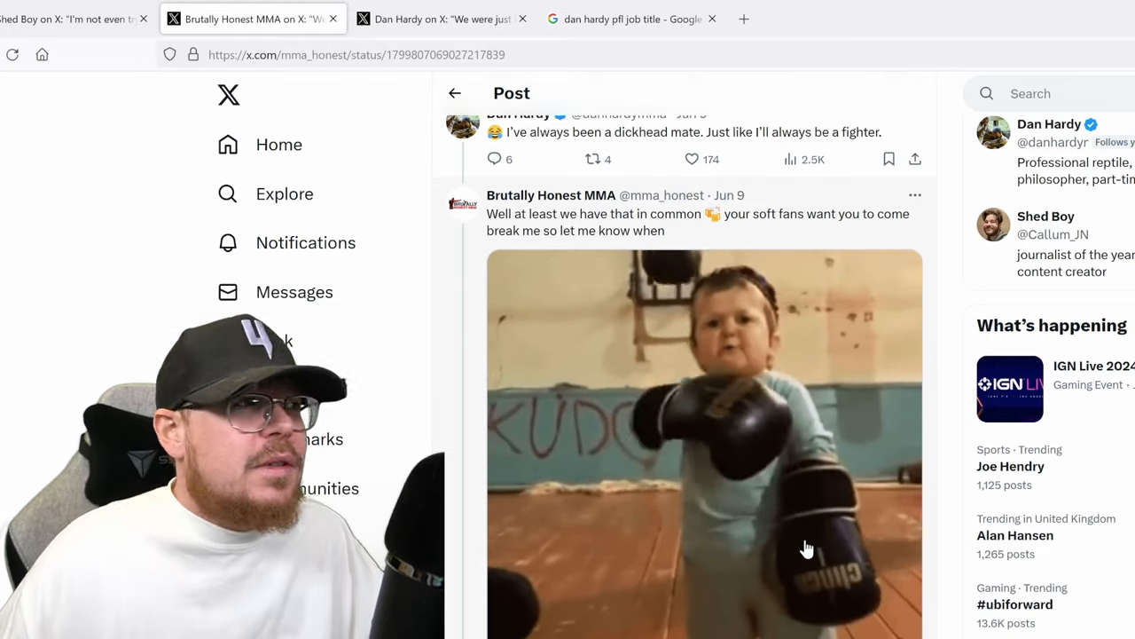
{"action": "mouse_move", "coordinate": [731, 548]}
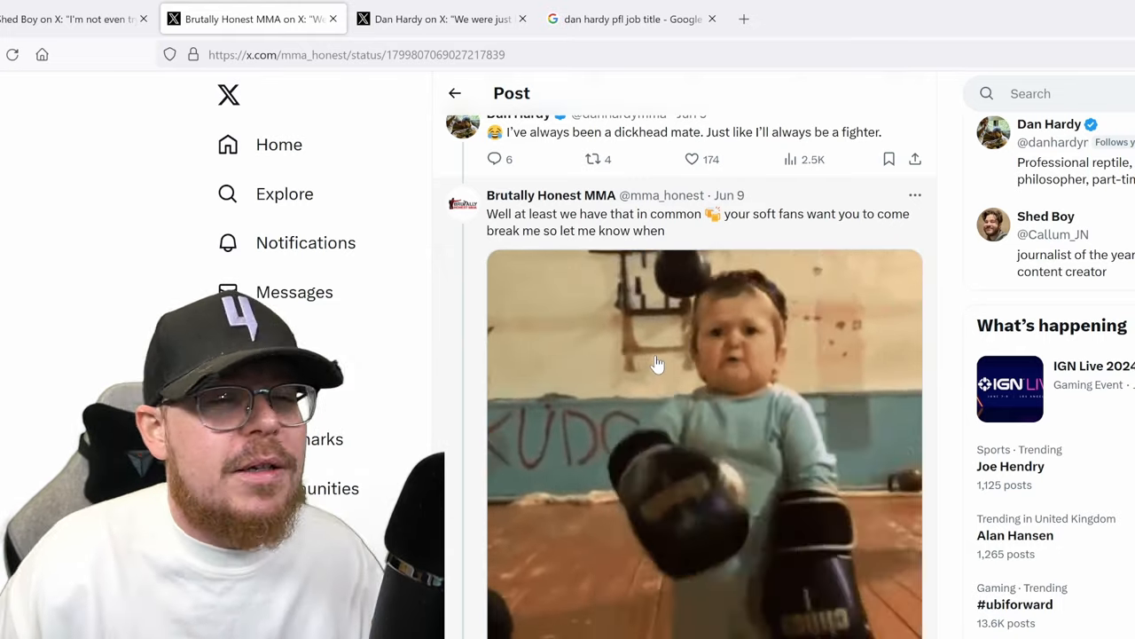
{"action": "scroll", "scroll_direction": "down", "scroll_amount": 3}
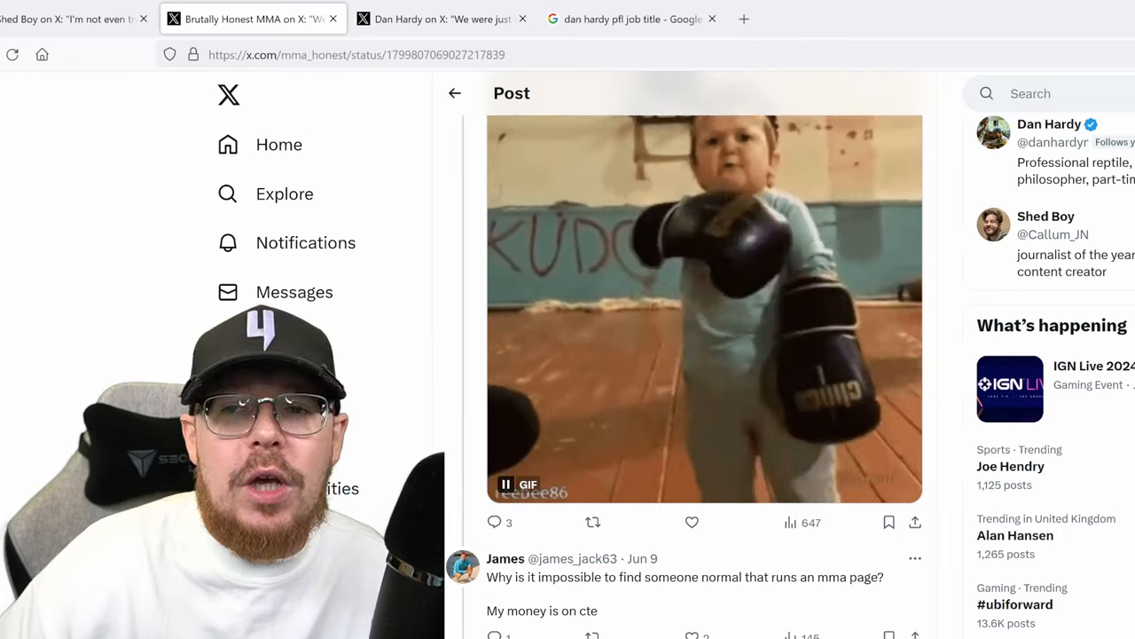
Scroll down past the GIF and Hardy's reply to Jack Payne's, Brandon's and TC's replies.
{"action": "scroll", "scroll_direction": "down", "scroll_amount": 3}
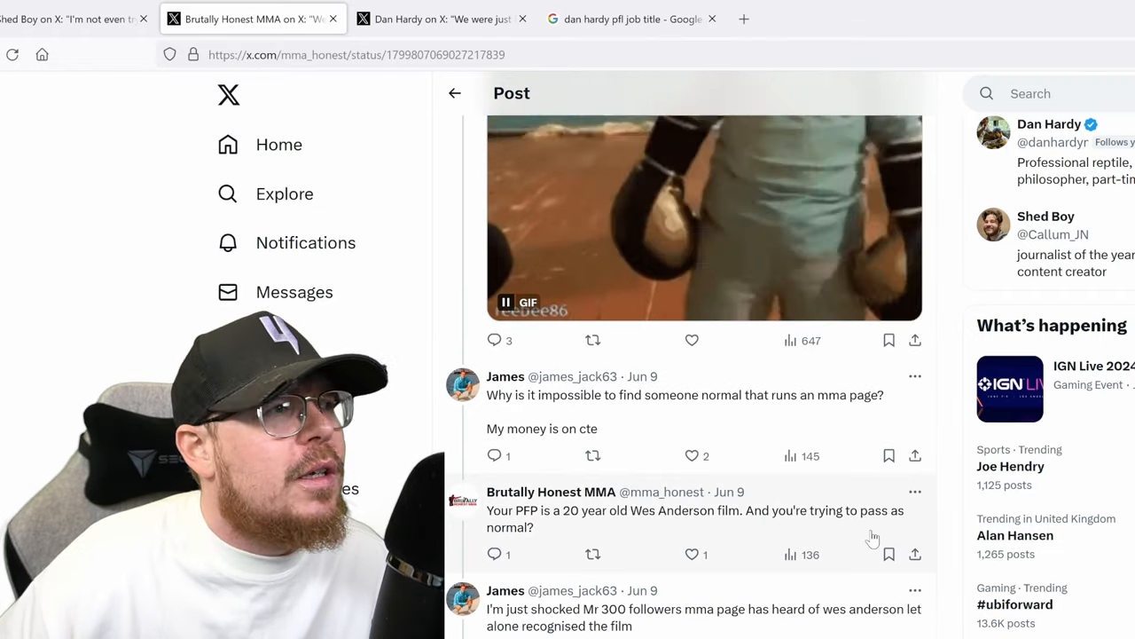
{"action": "scroll", "scroll_direction": "down", "scroll_amount": 3}
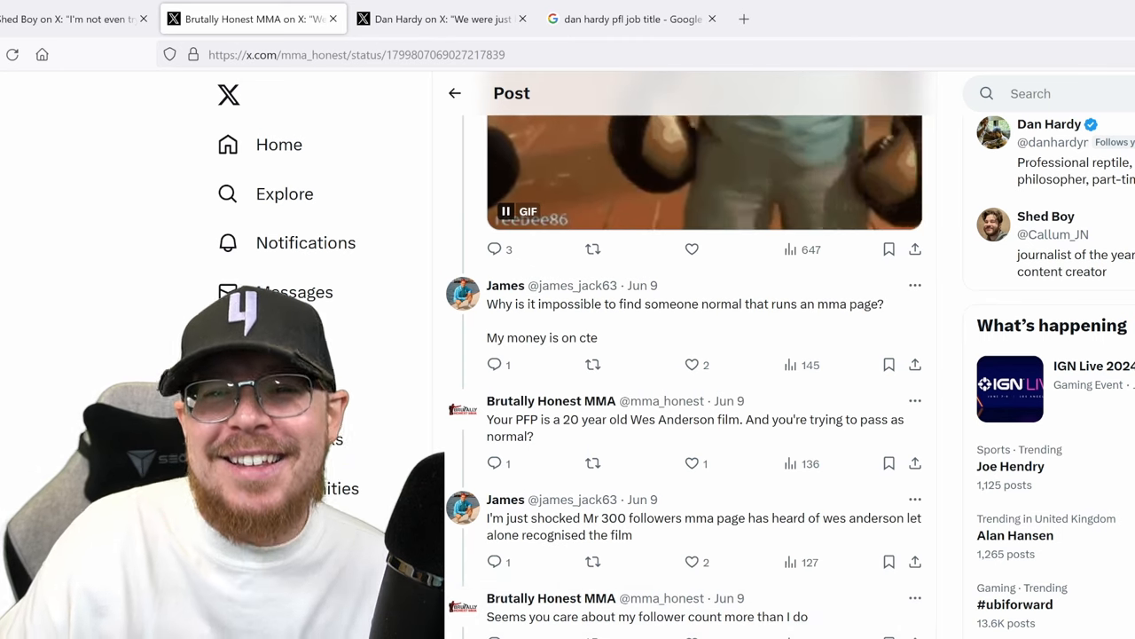
{"action": "scroll", "scroll_direction": "down", "scroll_amount": 3}
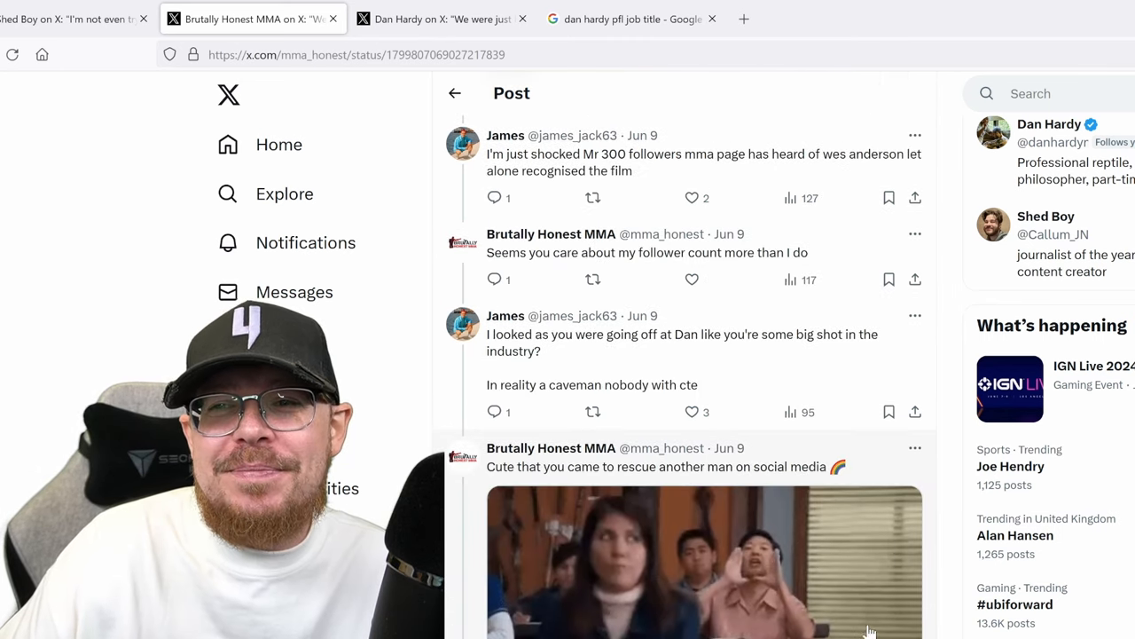
{"action": "scroll", "scroll_direction": "down", "scroll_amount": 3}
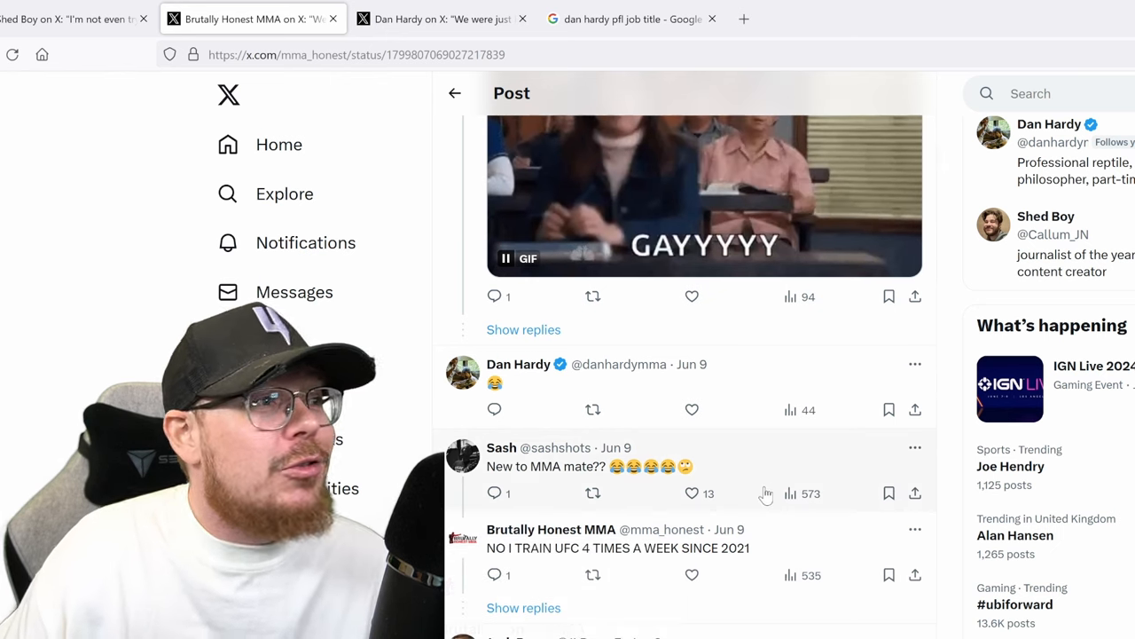
{"action": "scroll", "scroll_direction": "down", "scroll_amount": 3}
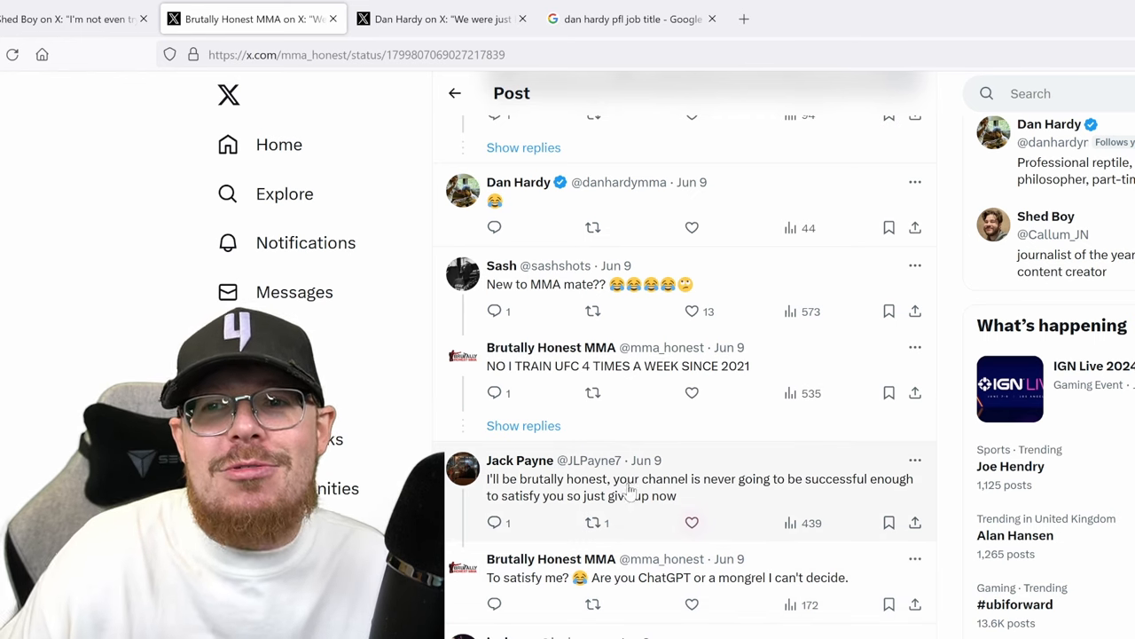
{"action": "scroll", "scroll_direction": "down", "scroll_amount": 3}
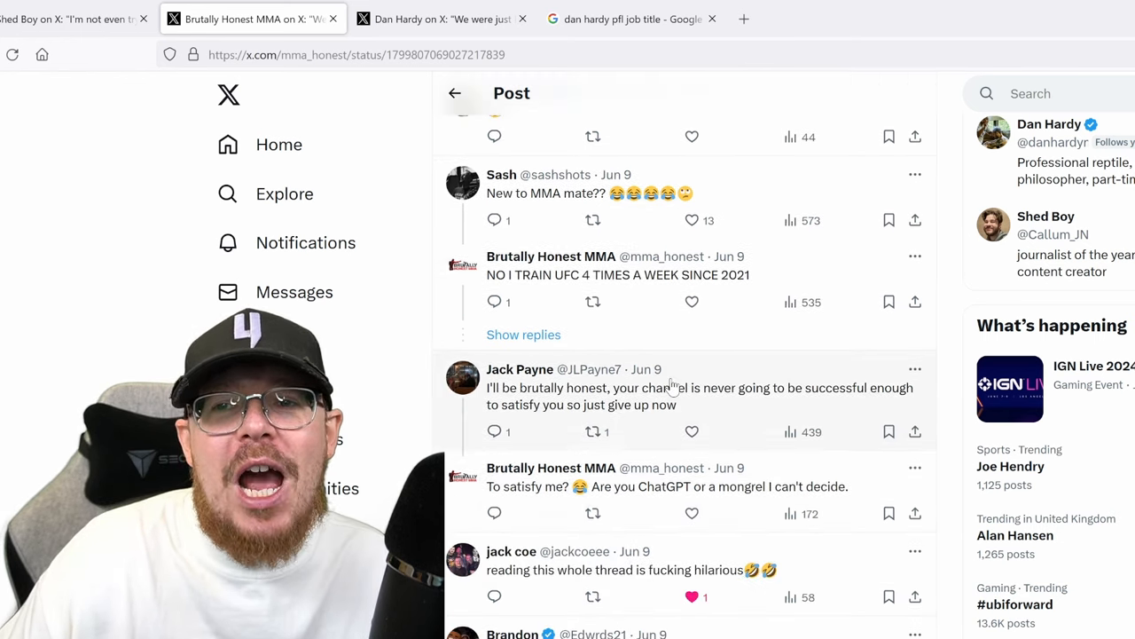
{"action": "scroll", "scroll_direction": "down", "scroll_amount": 3}
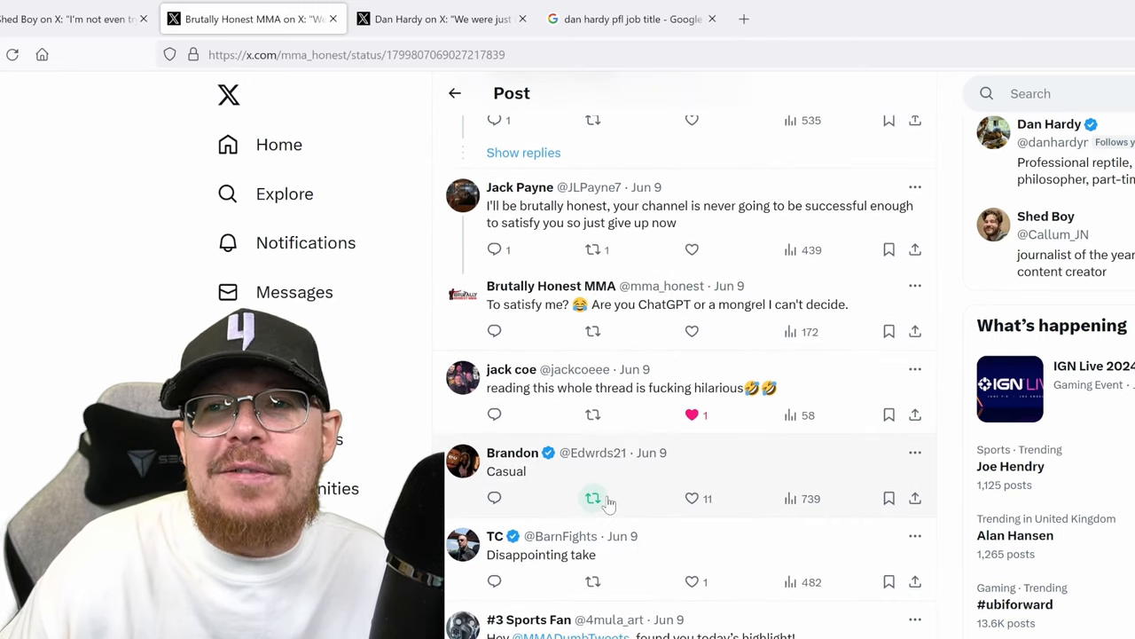
{"action": "mouse_move", "coordinate": [593, 497]}
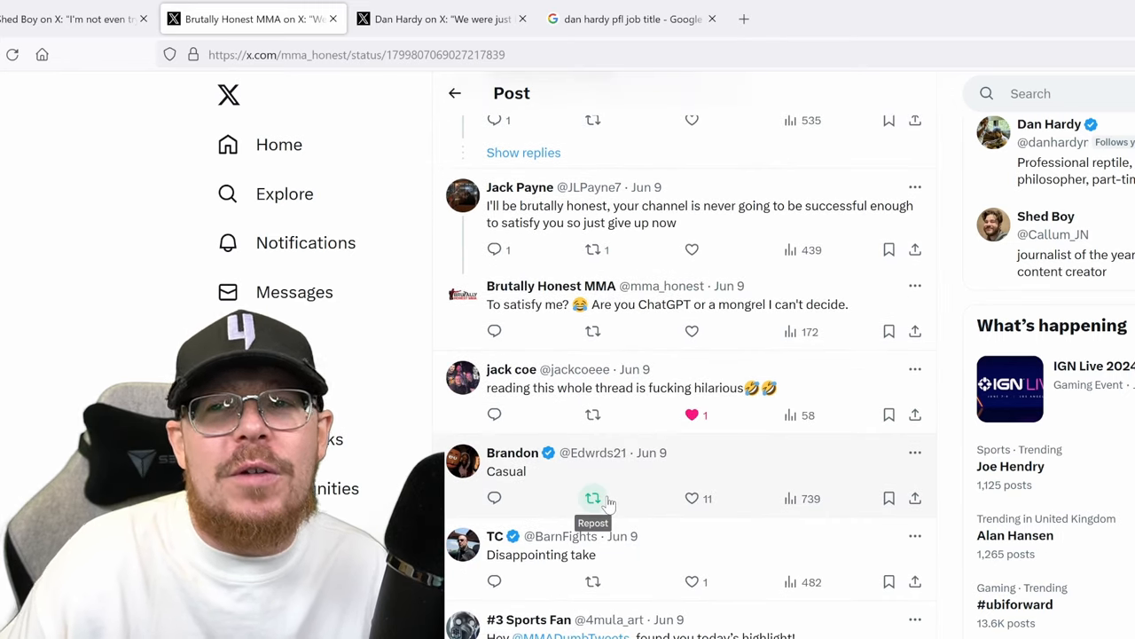
{"action": "mouse_move", "coordinate": [612, 495]}
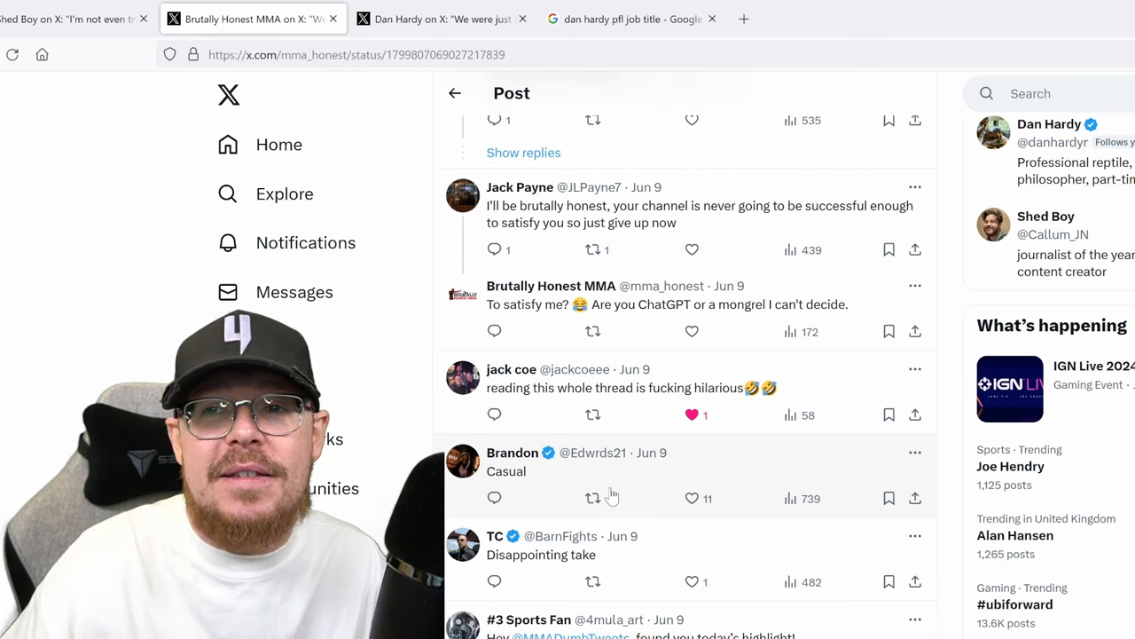
Scroll down to A S A's respect reply, the clickbait accusation and Owen's 'Top tier bait.'.
{"action": "scroll", "scroll_direction": "down", "scroll_amount": 3}
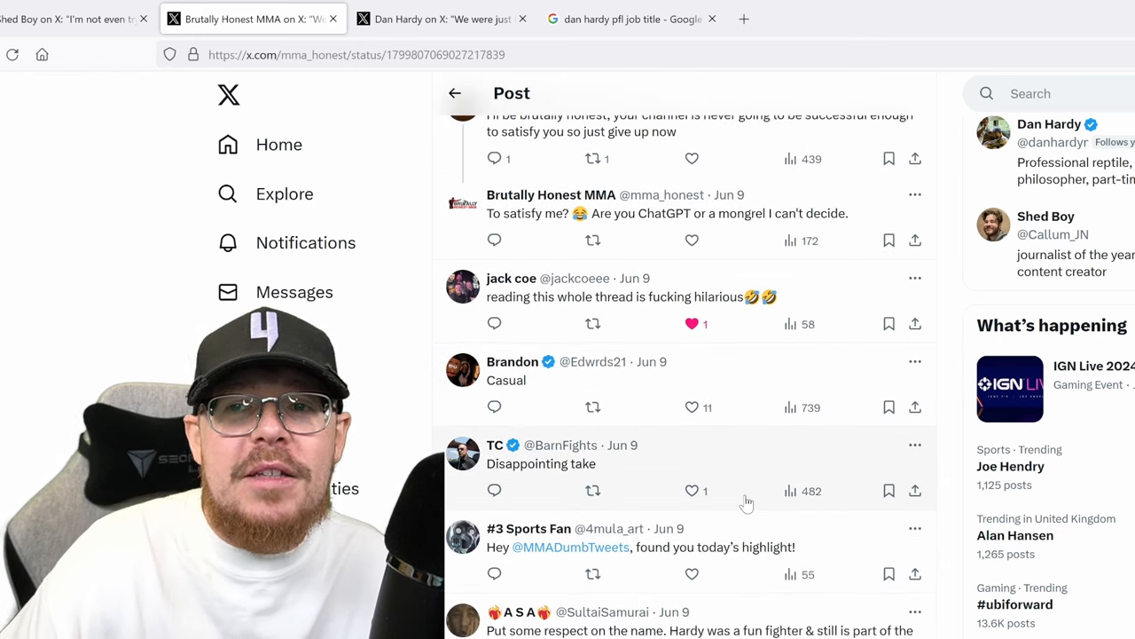
{"action": "mouse_move", "coordinate": [737, 494]}
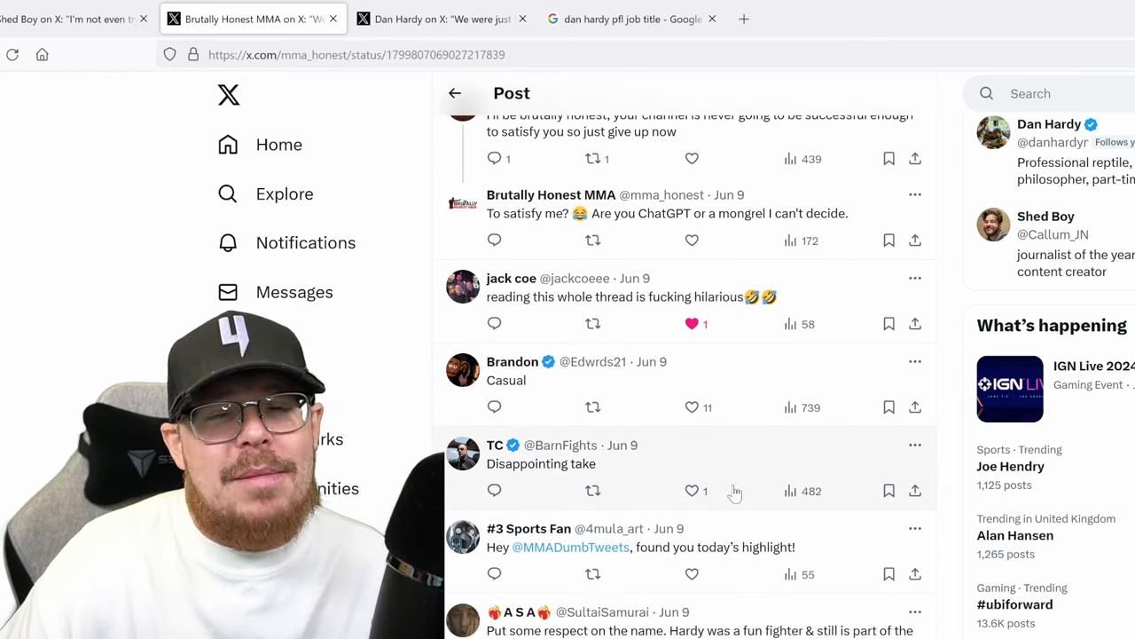
{"action": "scroll", "scroll_direction": "down", "scroll_amount": 3}
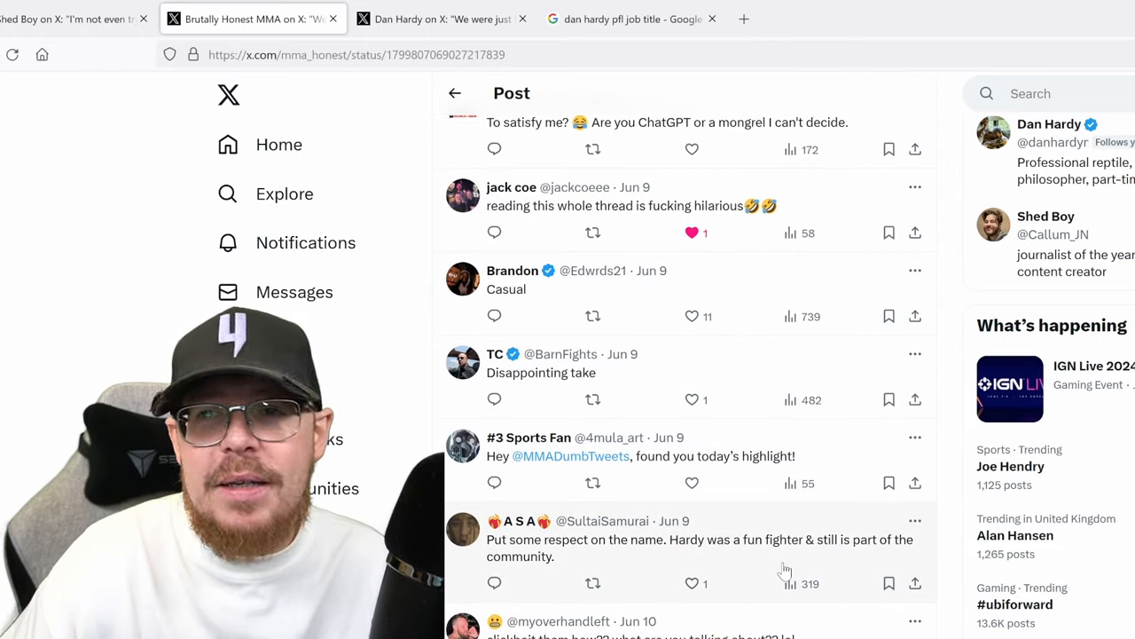
{"action": "mouse_move", "coordinate": [747, 605]}
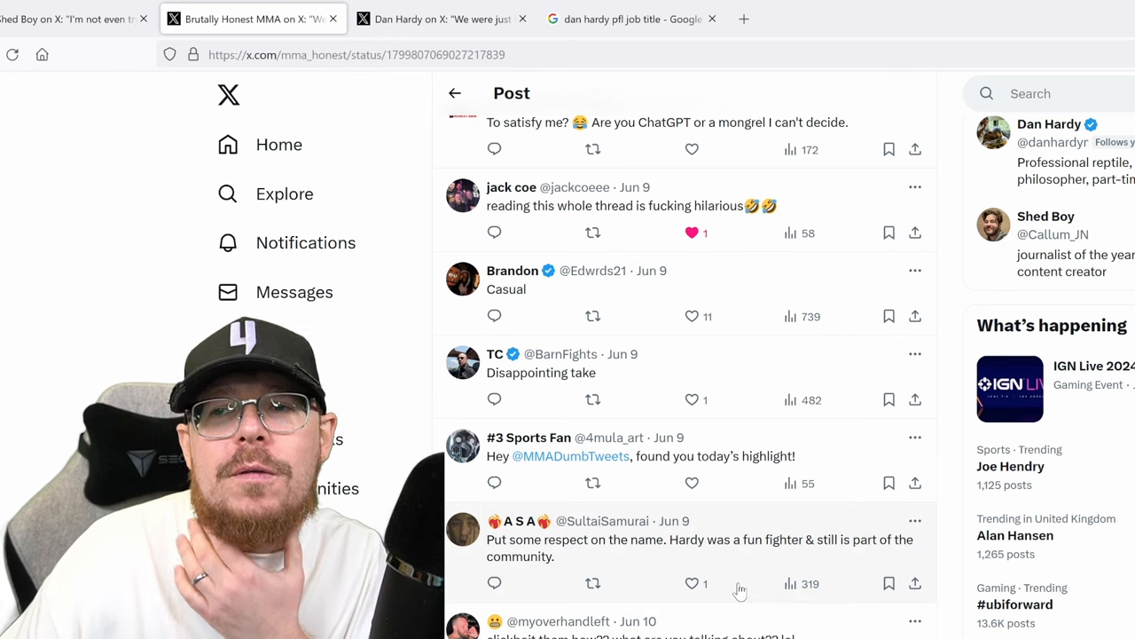
{"action": "mouse_move", "coordinate": [731, 585]}
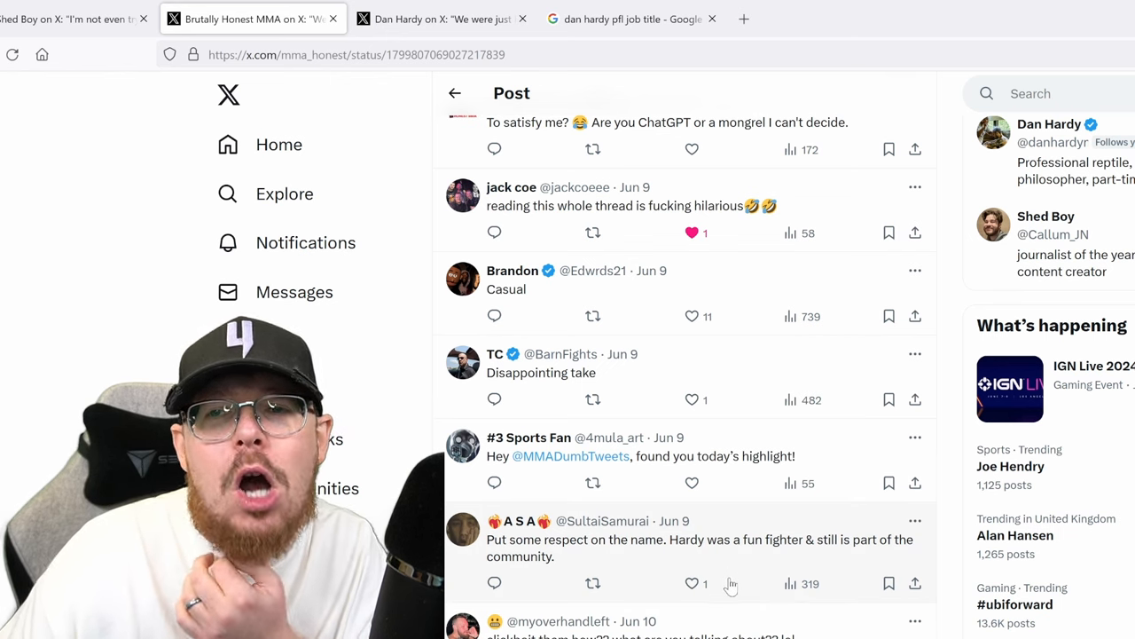
{"action": "scroll", "scroll_direction": "down", "scroll_amount": 3}
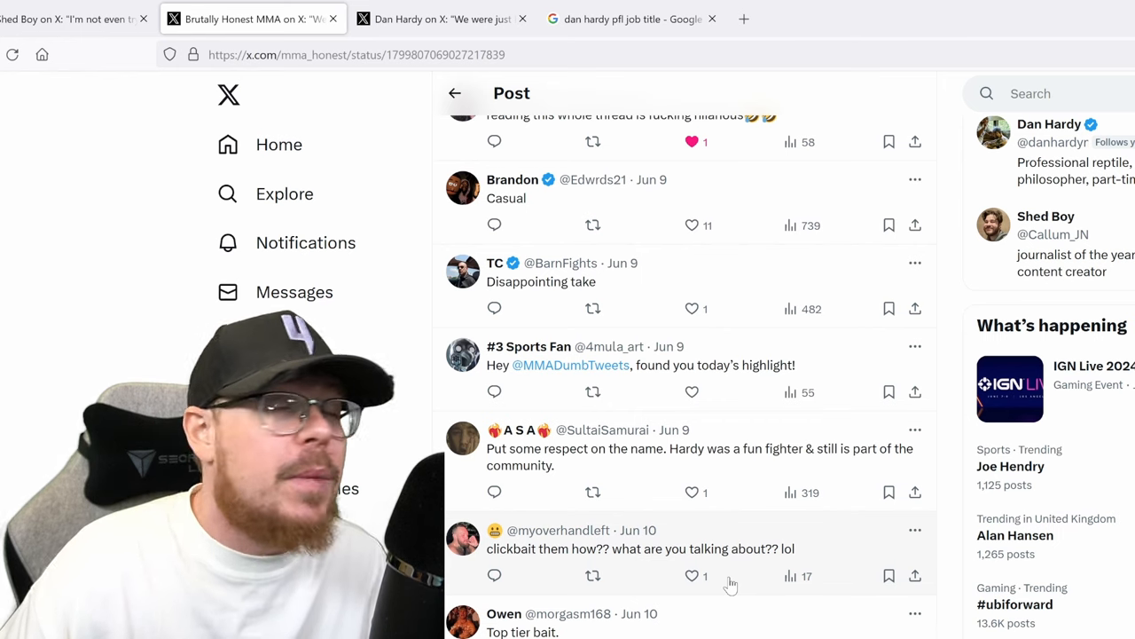
{"action": "mouse_move", "coordinate": [713, 592]}
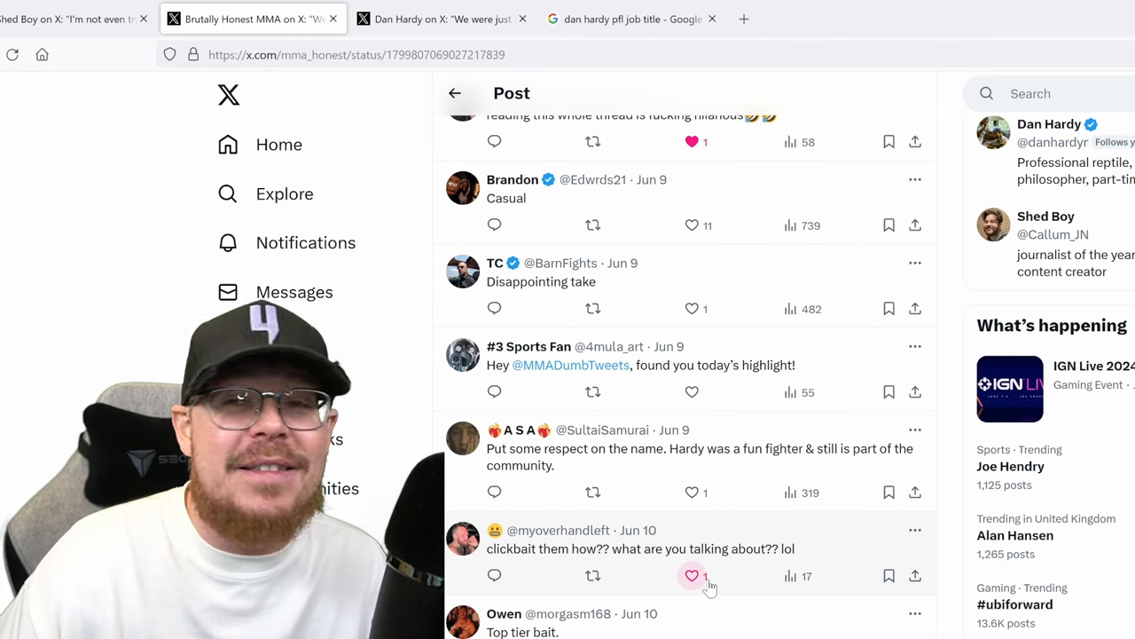
{"action": "mouse_move", "coordinate": [692, 575]}
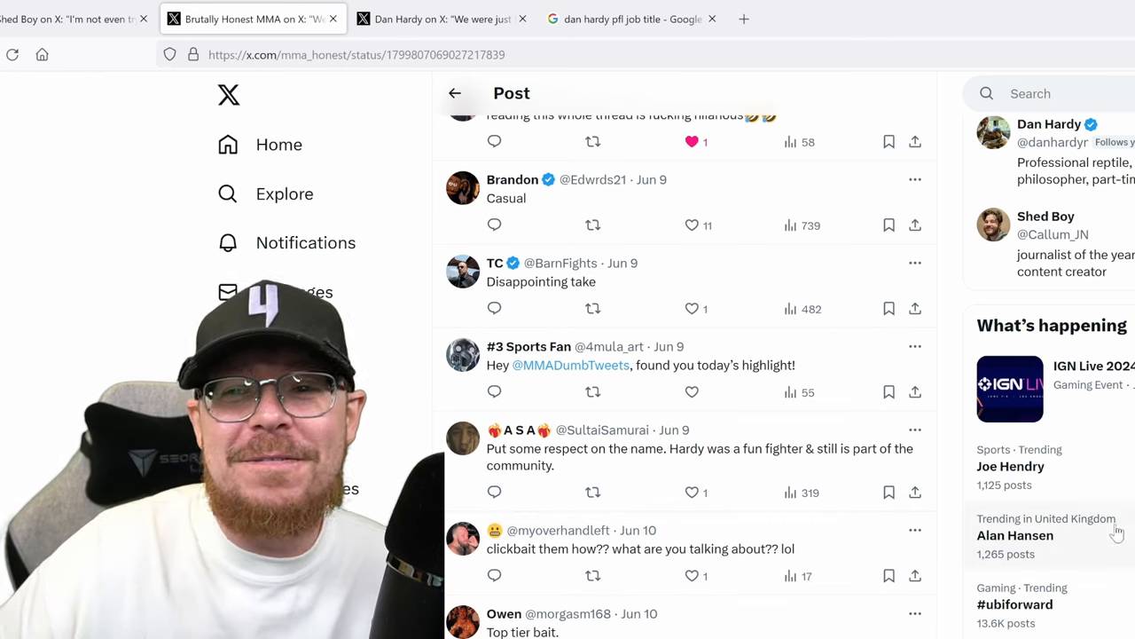
{"action": "scroll", "scroll_direction": "down", "scroll_amount": 3}
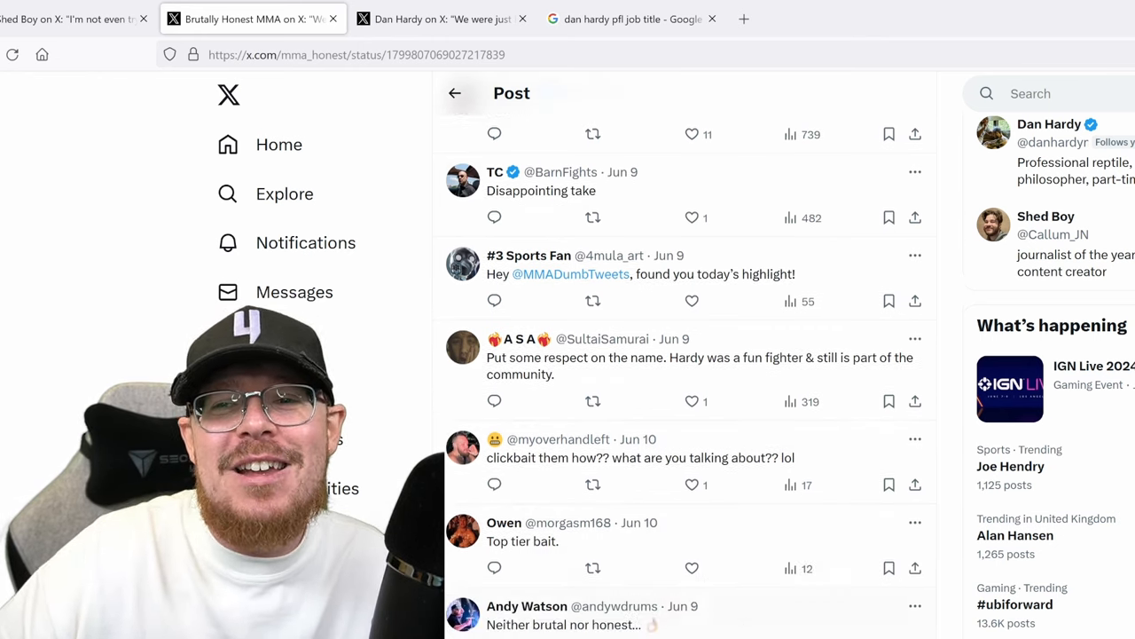
{"action": "scroll", "scroll_direction": "down", "scroll_amount": 3}
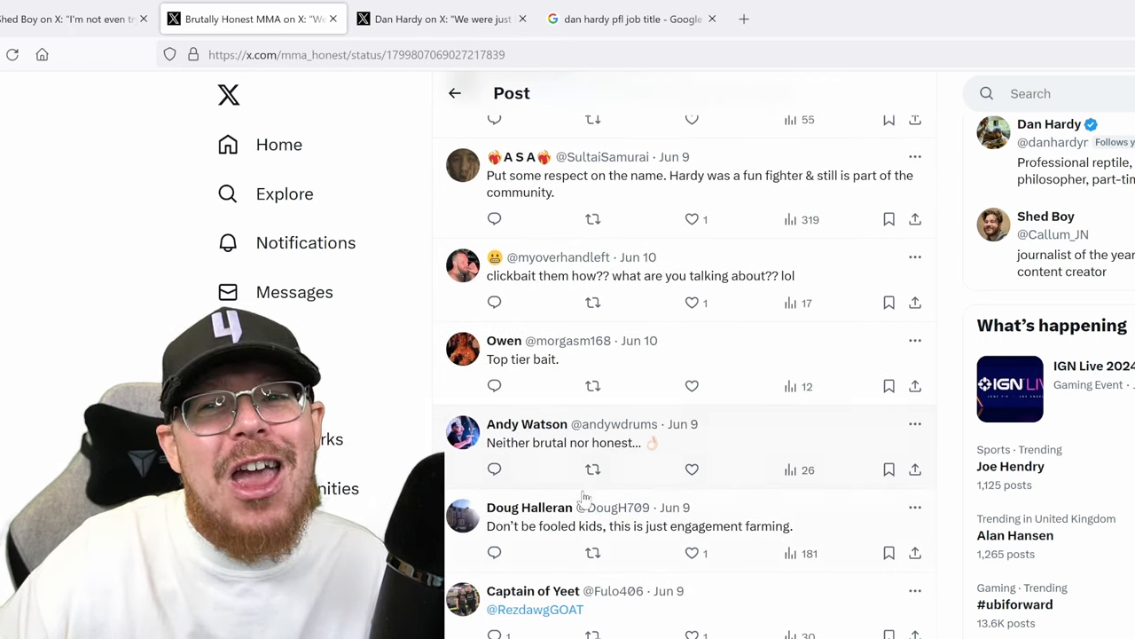
{"action": "scroll", "scroll_direction": "down", "scroll_amount": 3}
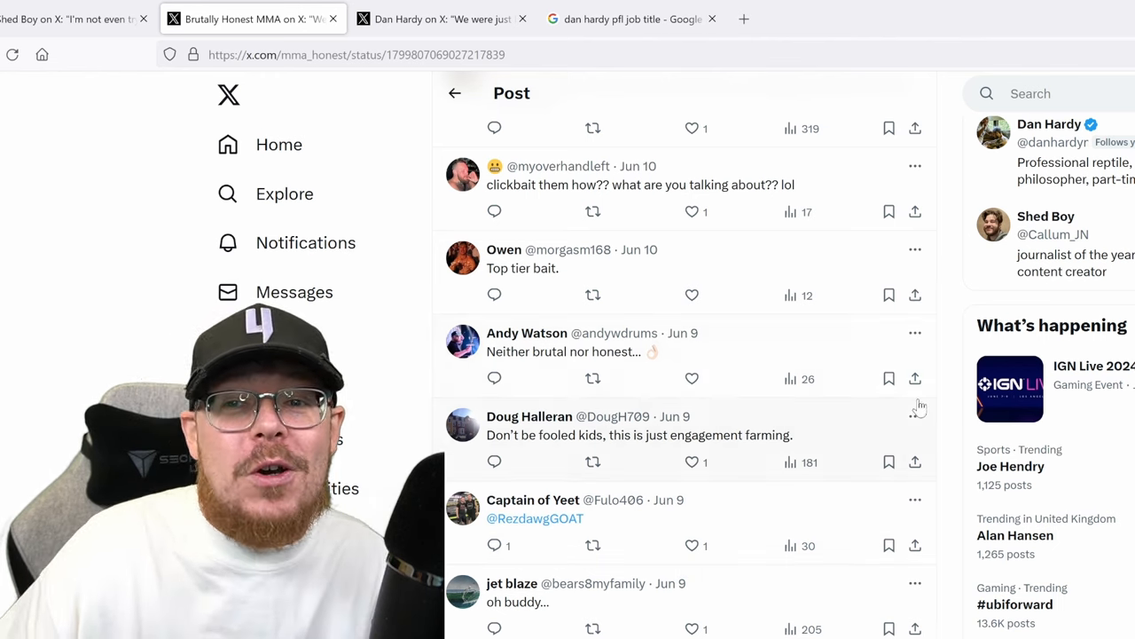
{"action": "scroll", "scroll_direction": "down", "scroll_amount": 3}
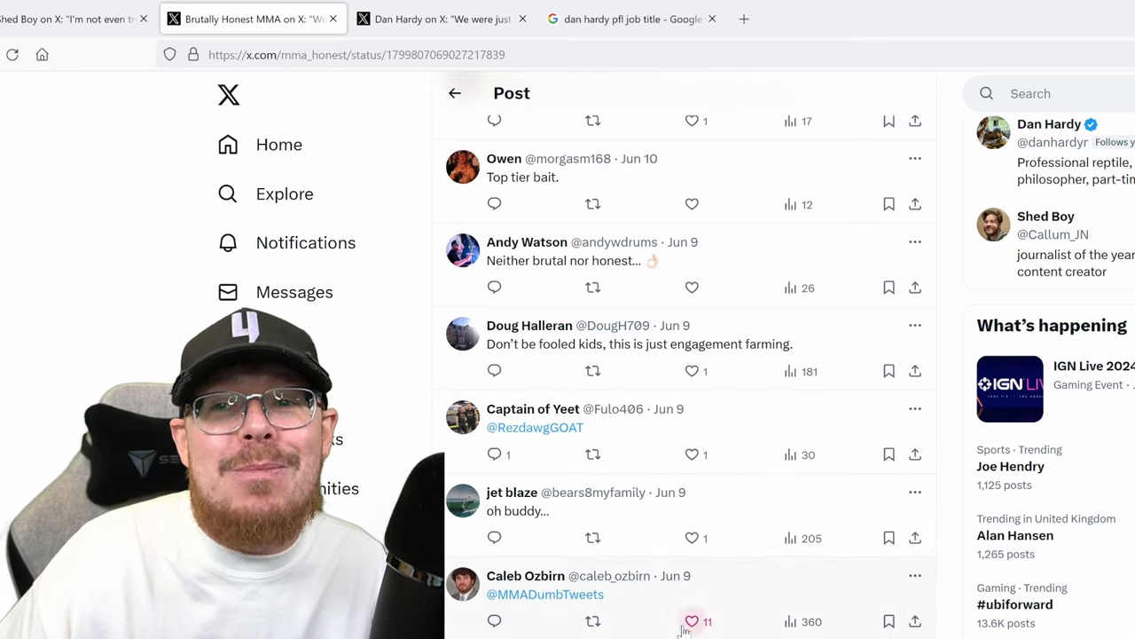
{"action": "scroll", "scroll_direction": "down", "scroll_amount": 3}
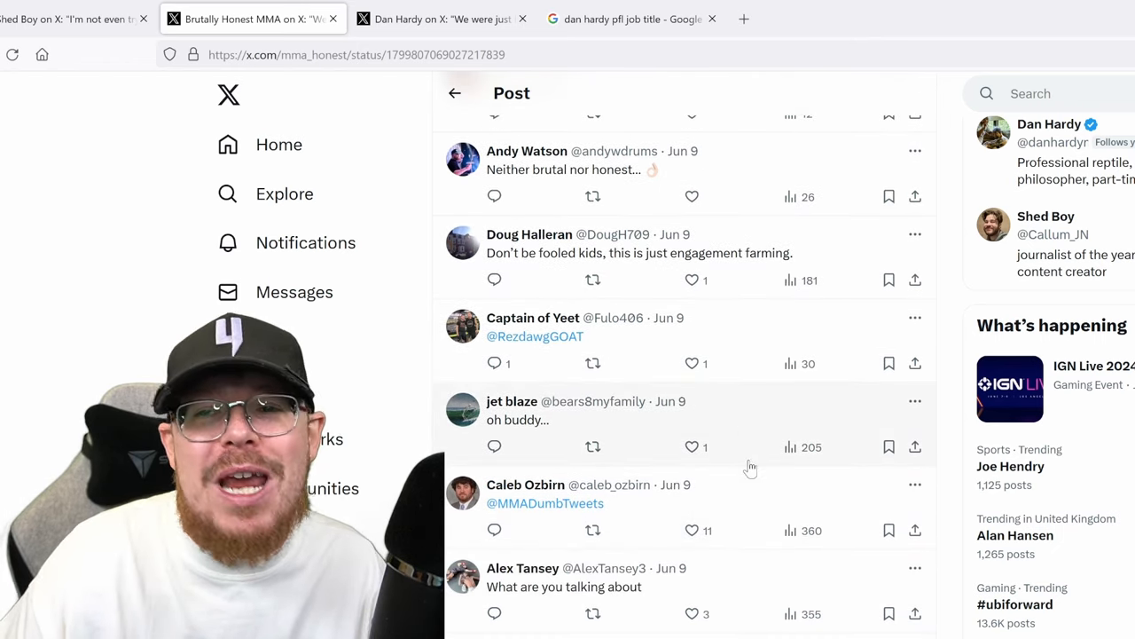
{"action": "scroll", "scroll_direction": "down", "scroll_amount": 3}
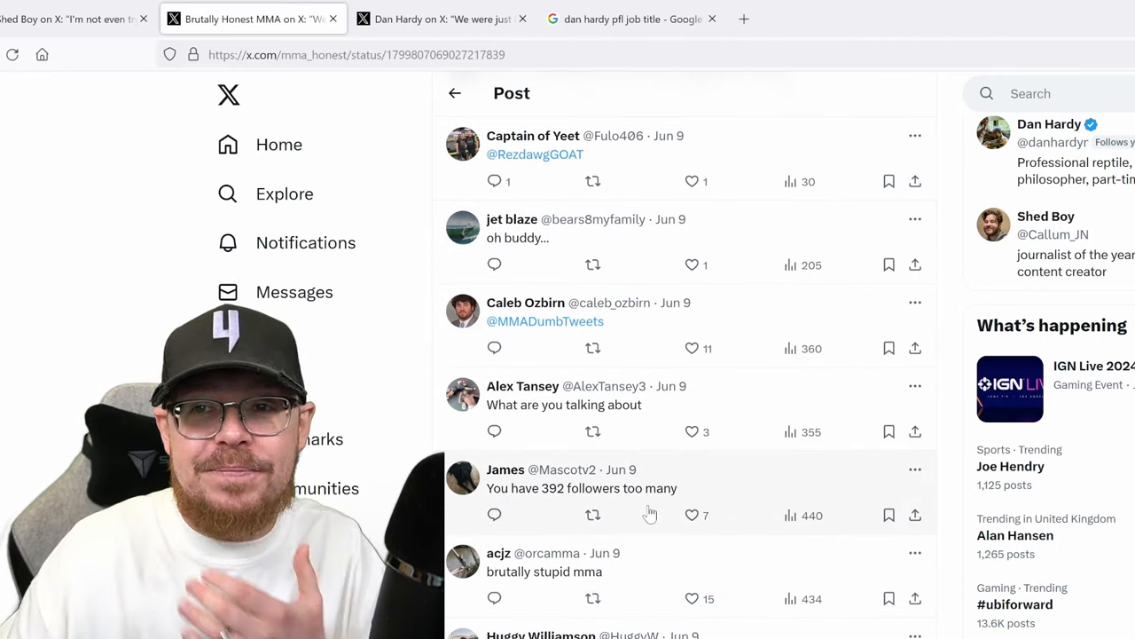
Scroll down to 'He literally fought GSP for the belt' and the 'Get outta here, casual' GIF reply.
{"action": "scroll", "scroll_direction": "down", "scroll_amount": 3}
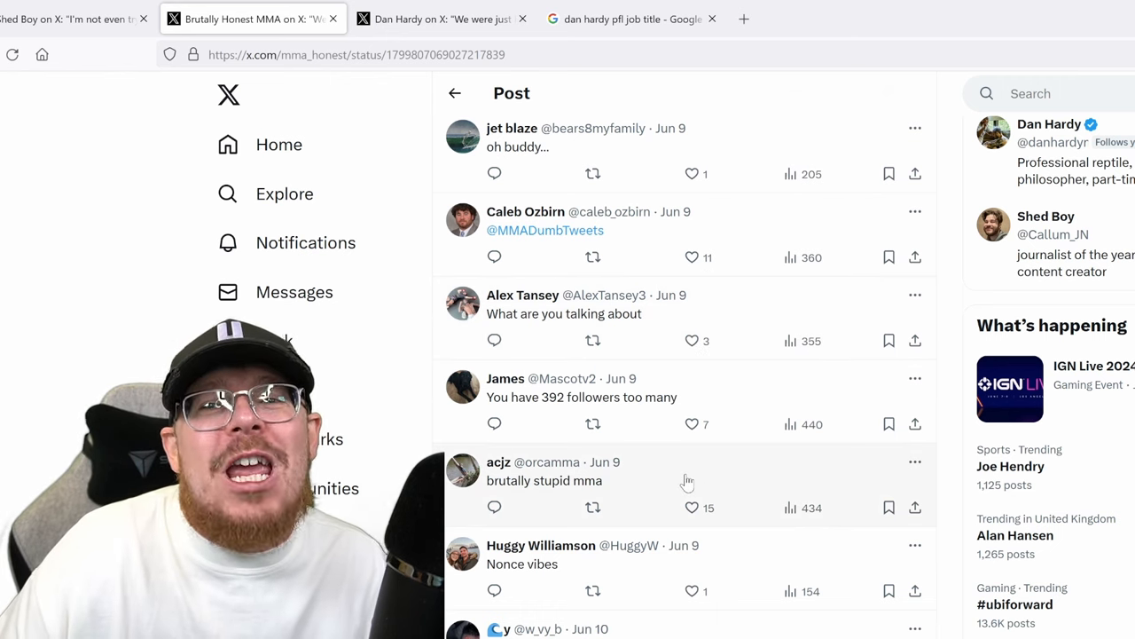
{"action": "scroll", "scroll_direction": "down", "scroll_amount": 3}
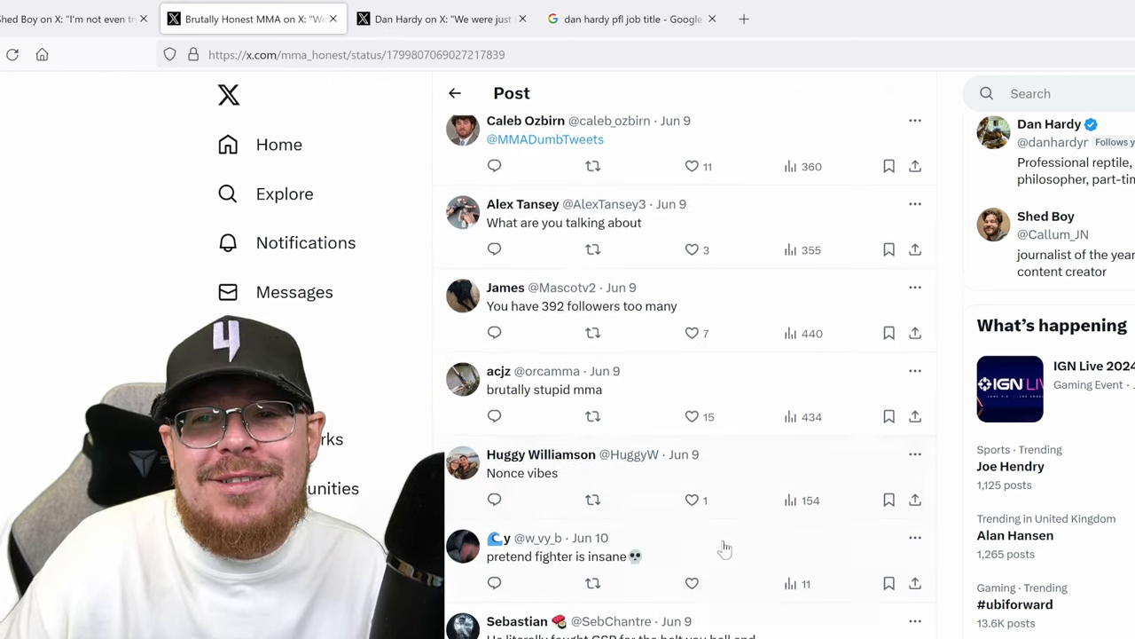
{"action": "scroll", "scroll_direction": "down", "scroll_amount": 3}
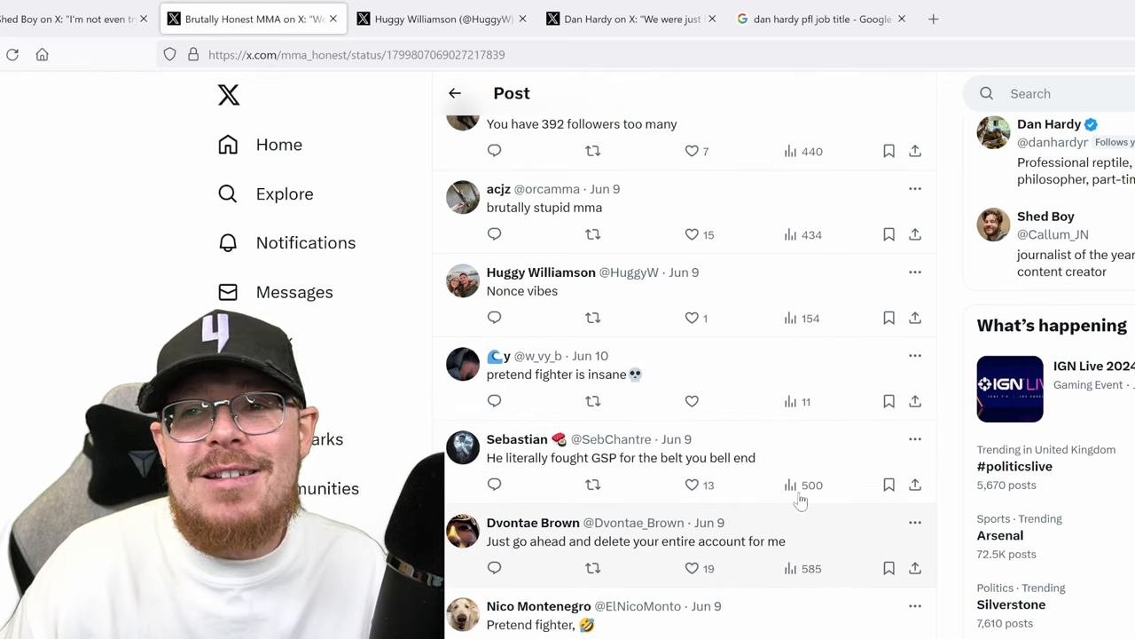
{"action": "left_click", "coordinate": [692, 485]}
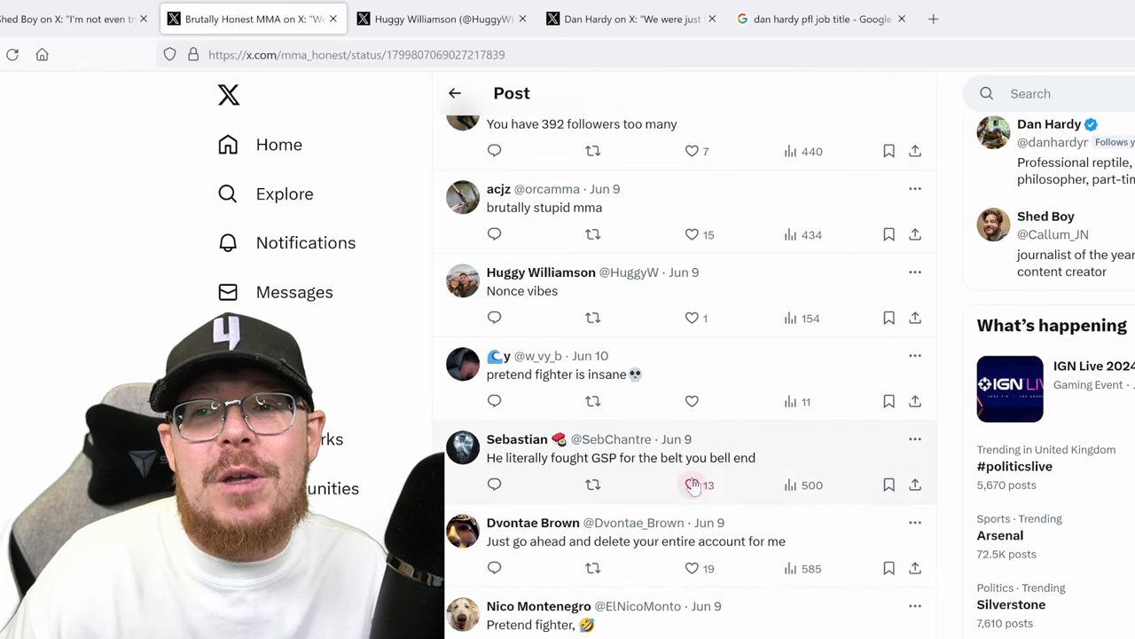
{"action": "scroll", "scroll_direction": "down", "scroll_amount": 3}
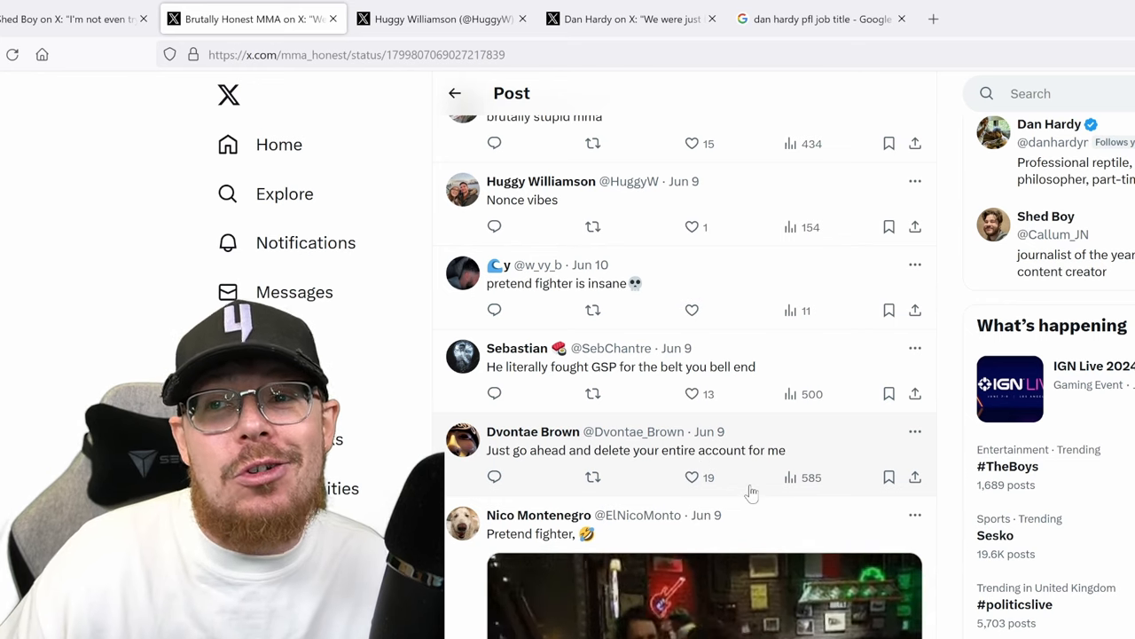
{"action": "scroll", "scroll_direction": "down", "scroll_amount": 3}
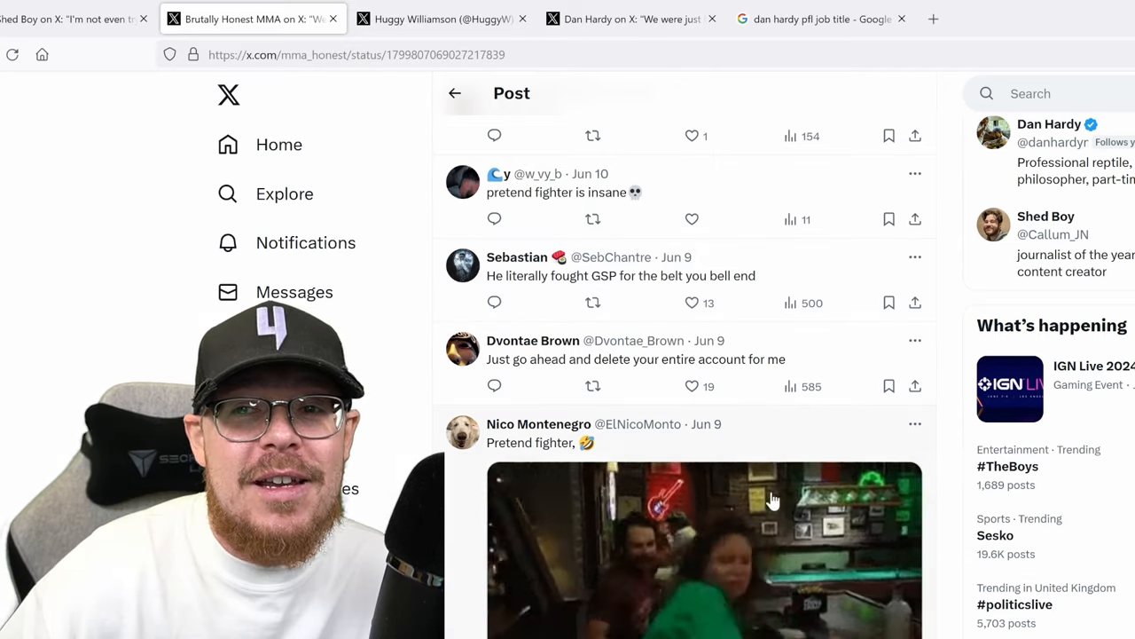
{"action": "scroll", "scroll_direction": "down", "scroll_amount": 3}
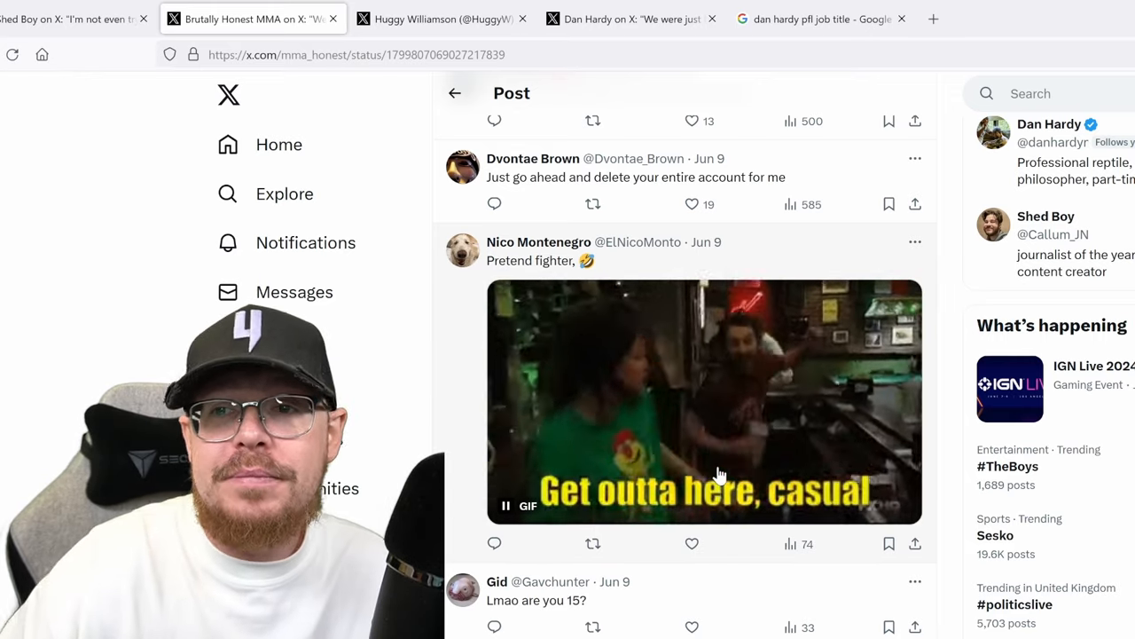
Scroll to Ov's fight GIF and Buckets' 'log out' reply above the 'Show more replies' link.
{"action": "scroll", "scroll_direction": "down", "scroll_amount": 3}
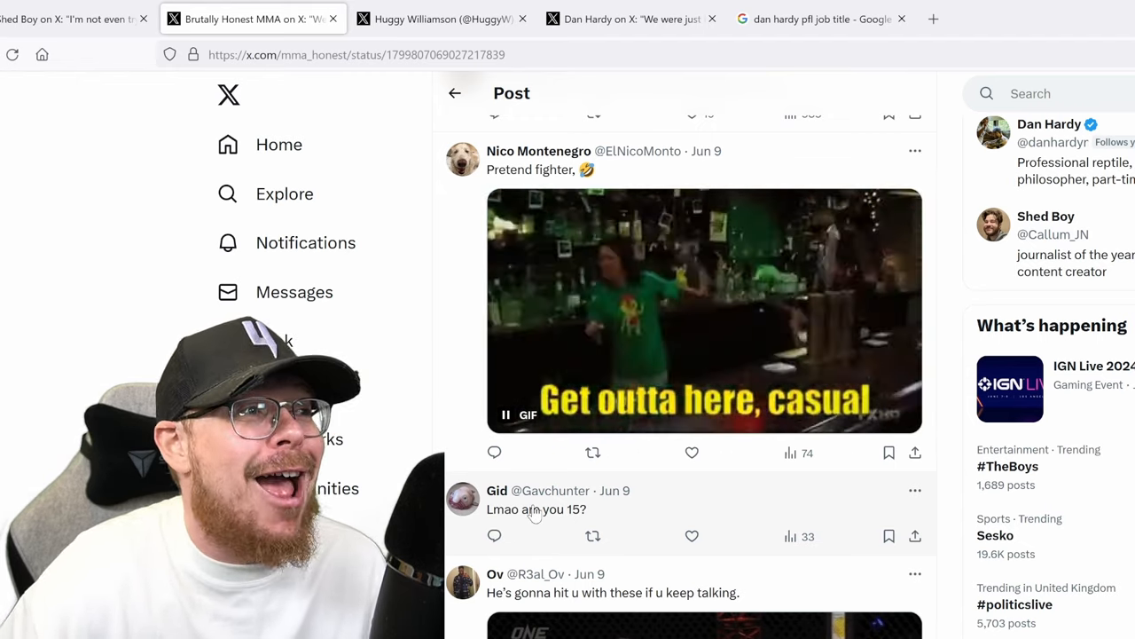
{"action": "scroll", "scroll_direction": "down", "scroll_amount": 3}
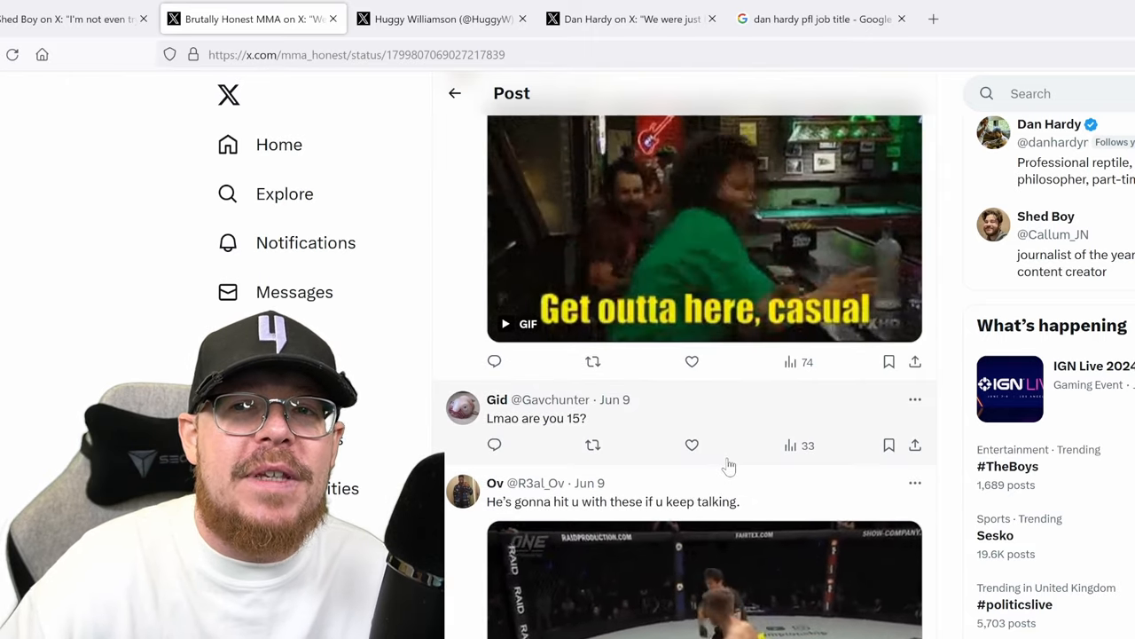
{"action": "scroll", "scroll_direction": "down", "scroll_amount": 3}
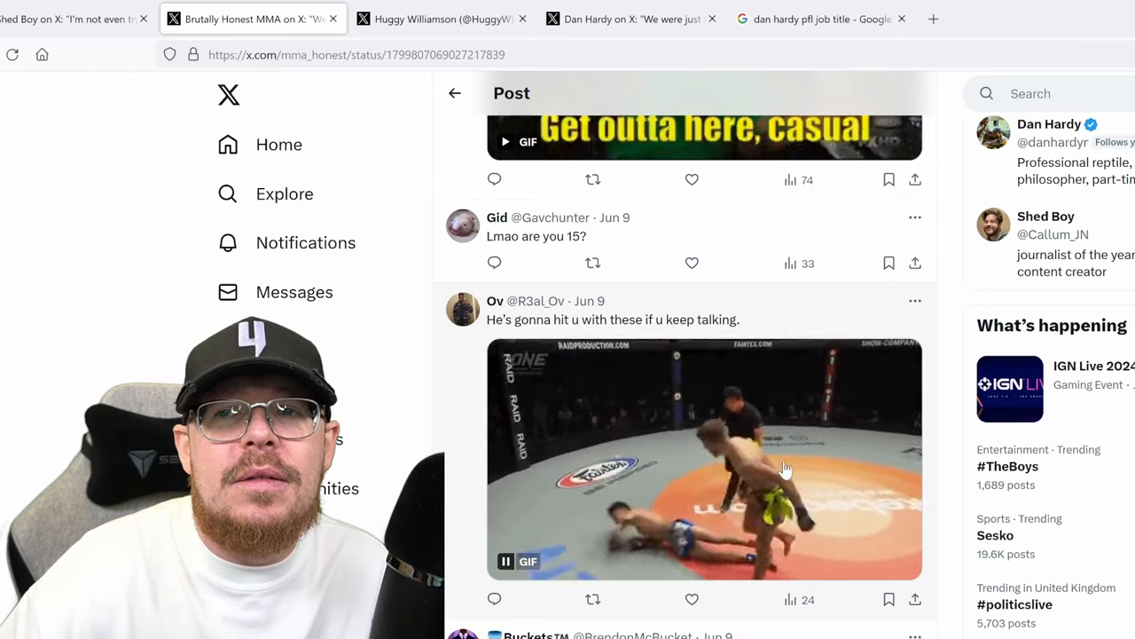
{"action": "scroll", "scroll_direction": "down", "scroll_amount": 3}
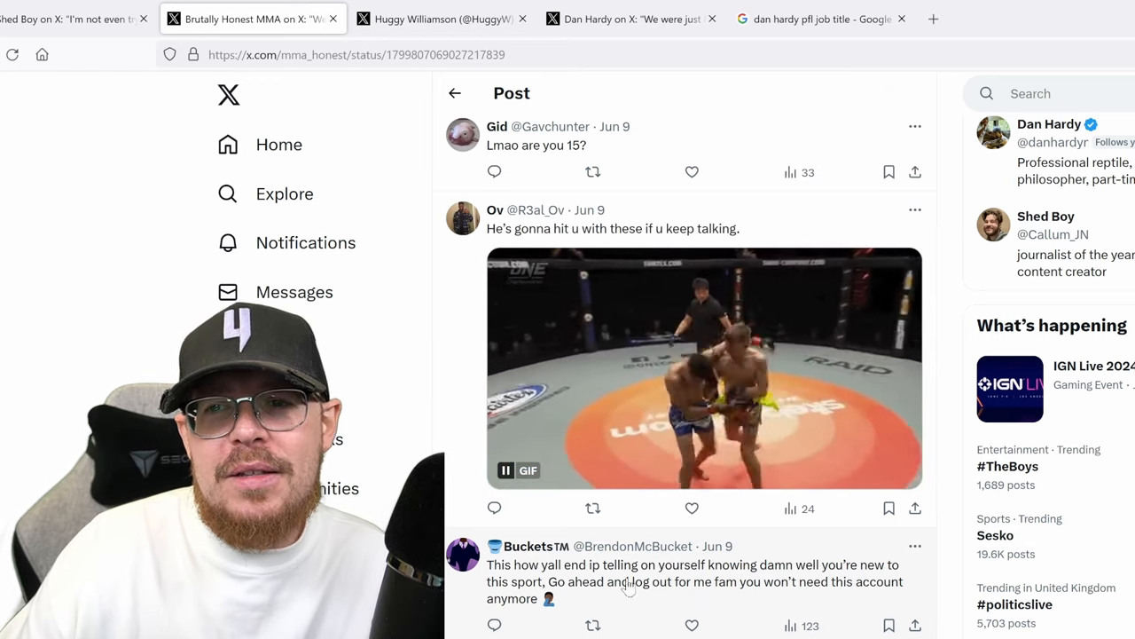
{"action": "mouse_move", "coordinate": [834, 594]}
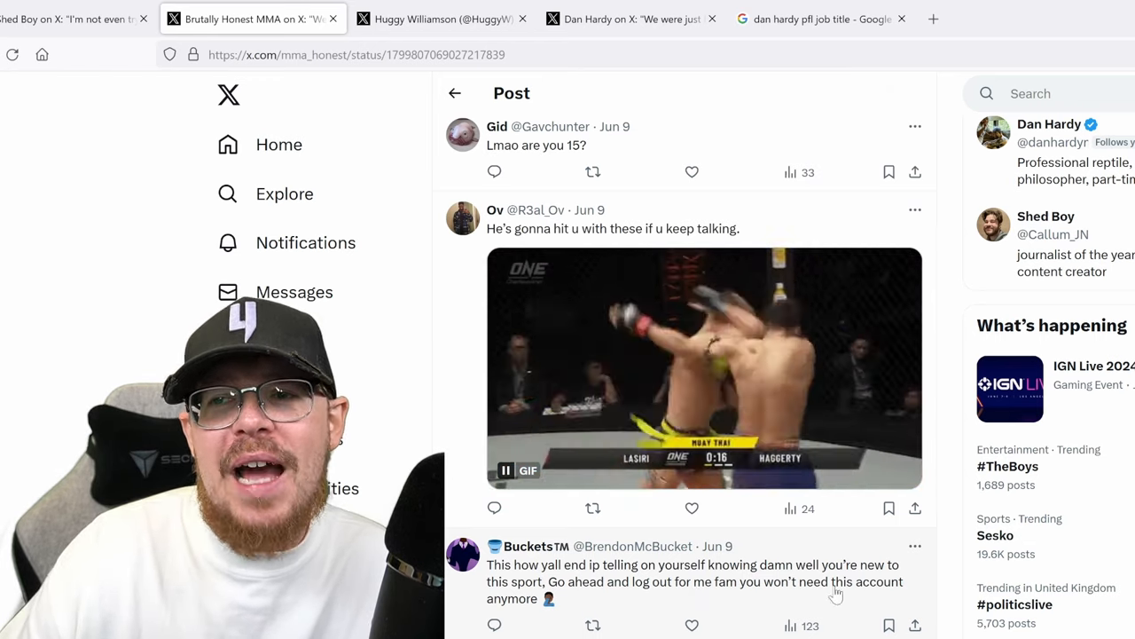
{"action": "scroll", "scroll_direction": "down", "scroll_amount": 3}
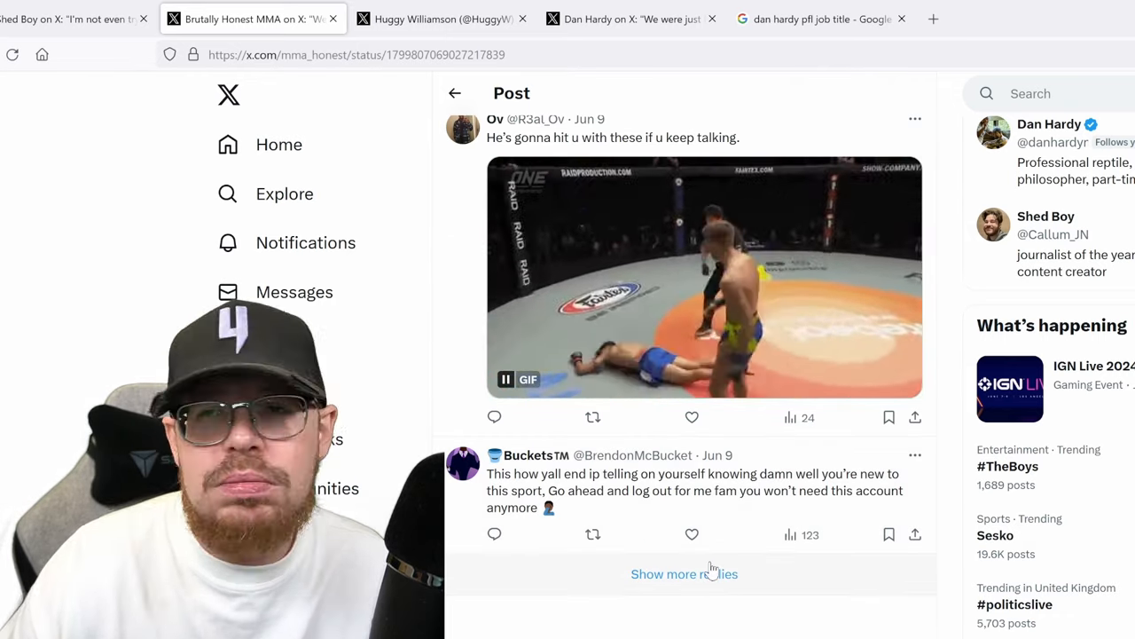
Load the hidden replies and read them down to 'NO I TRAIN UFC 4 TIMES A WEEK', then scroll back up.
{"action": "left_click", "coordinate": [685, 573]}
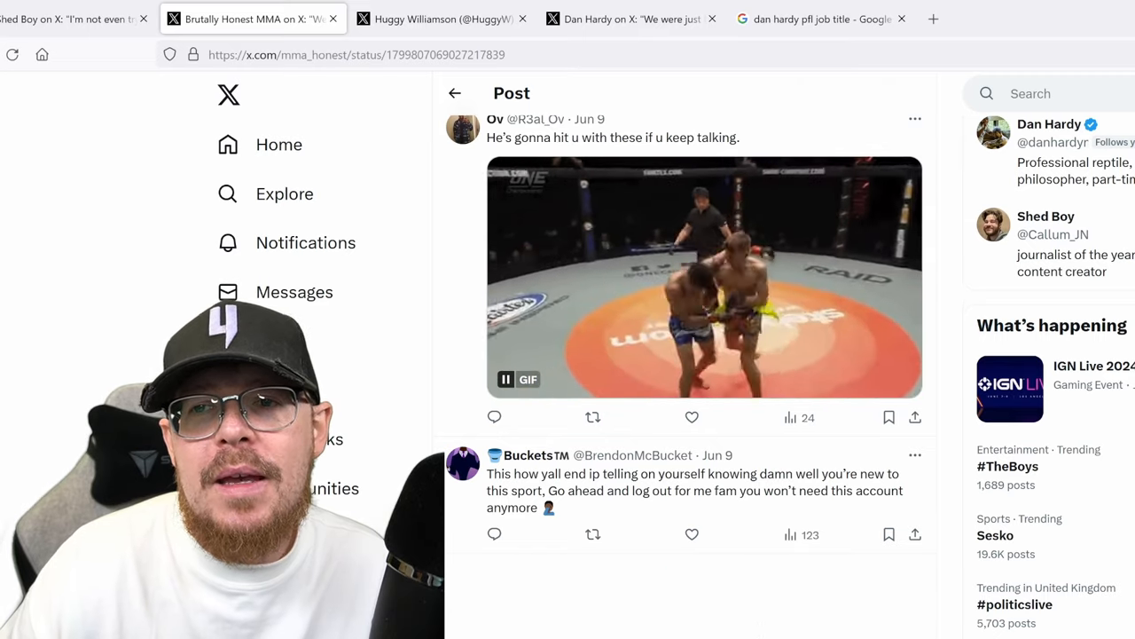
{"action": "scroll", "scroll_direction": "down", "scroll_amount": 3}
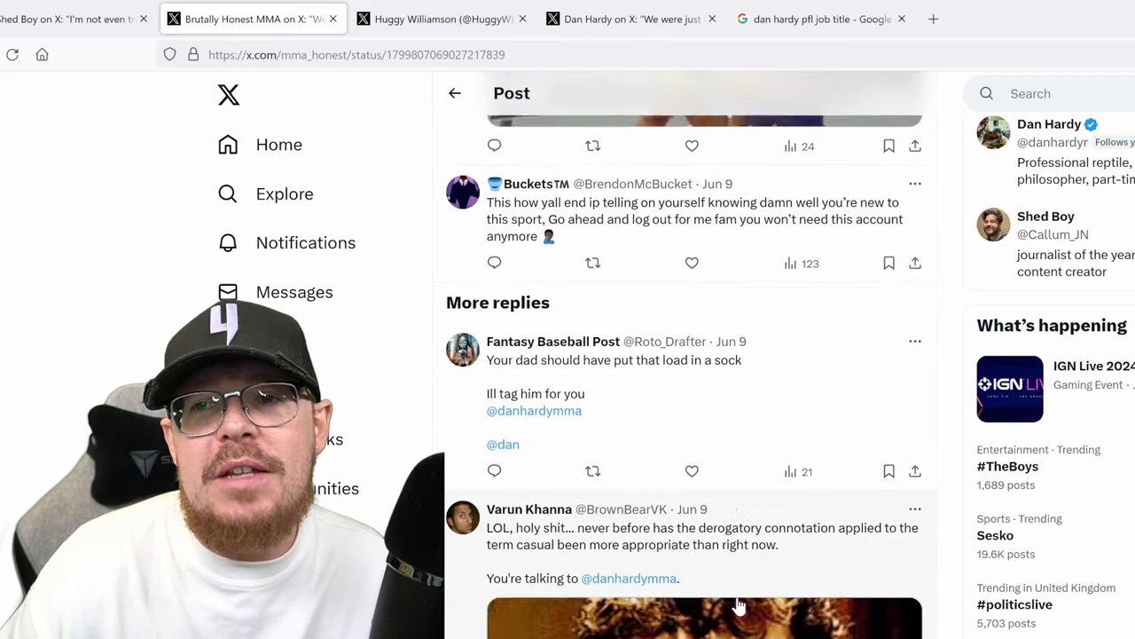
{"action": "scroll", "scroll_direction": "down", "scroll_amount": 3}
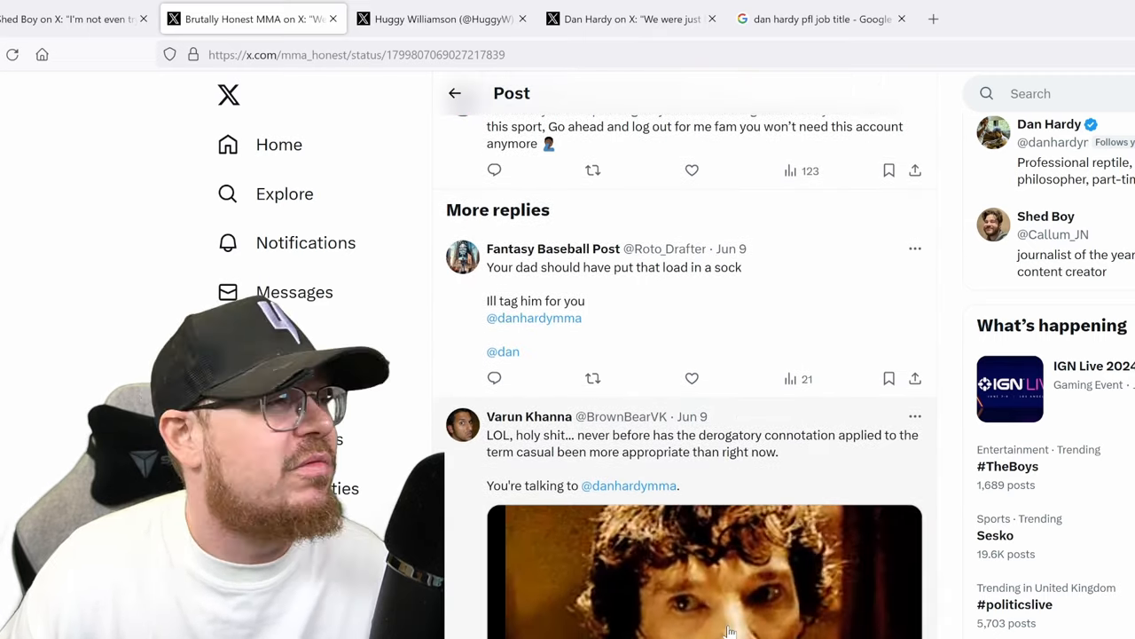
{"action": "scroll", "scroll_direction": "down", "scroll_amount": 3}
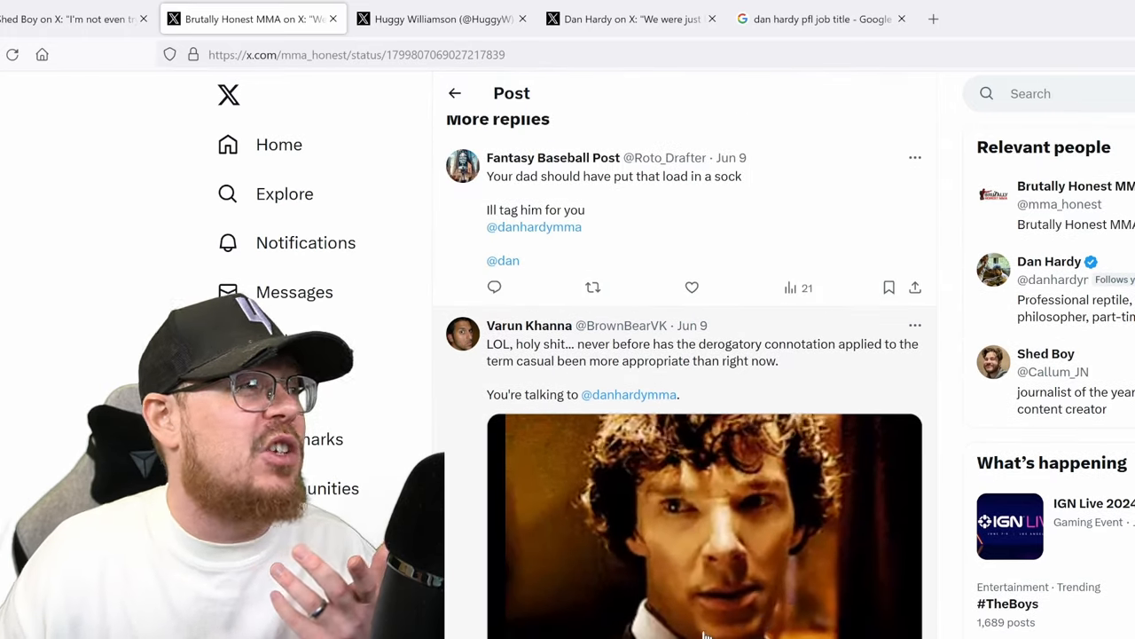
{"action": "scroll", "scroll_direction": "down", "scroll_amount": 3}
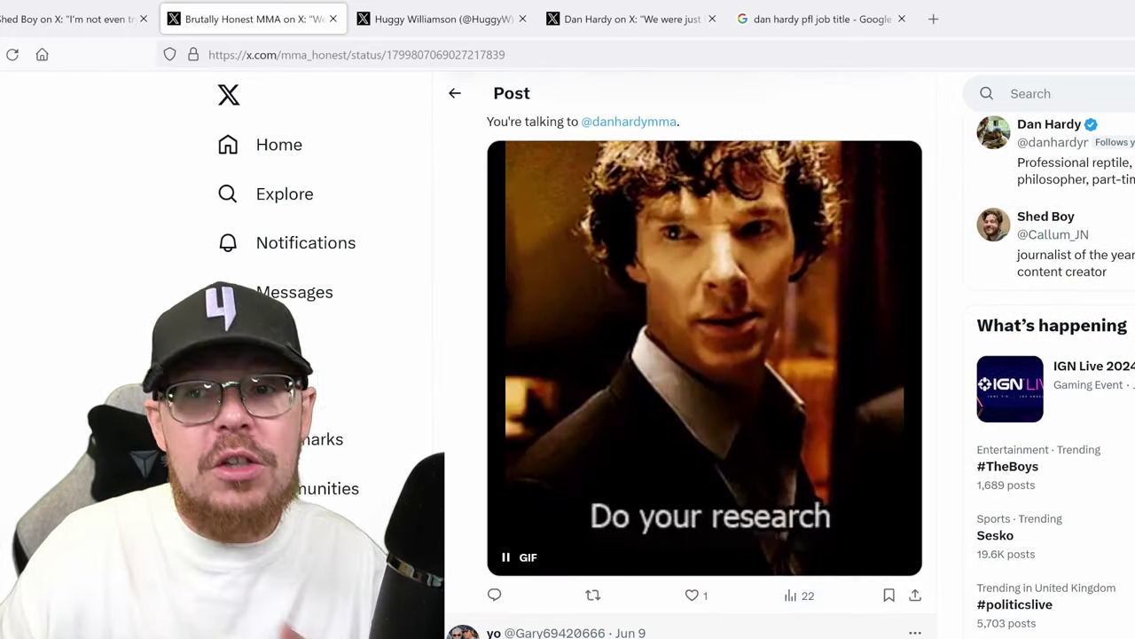
{"action": "scroll", "scroll_direction": "down", "scroll_amount": 3}
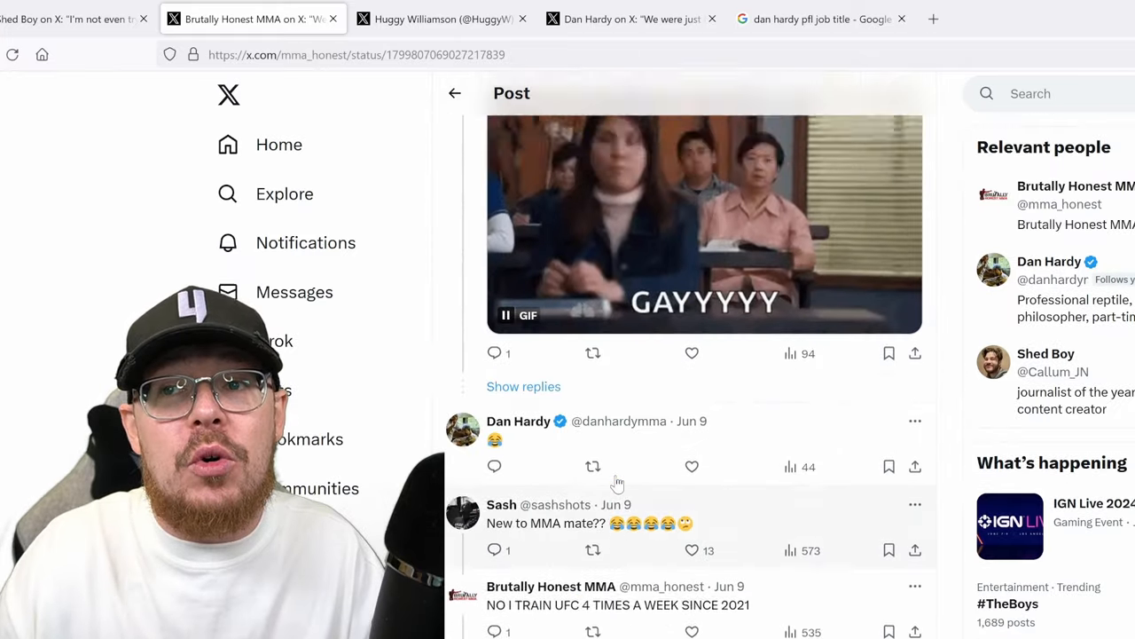
{"action": "scroll", "scroll_direction": "up", "scroll_amount": 3}
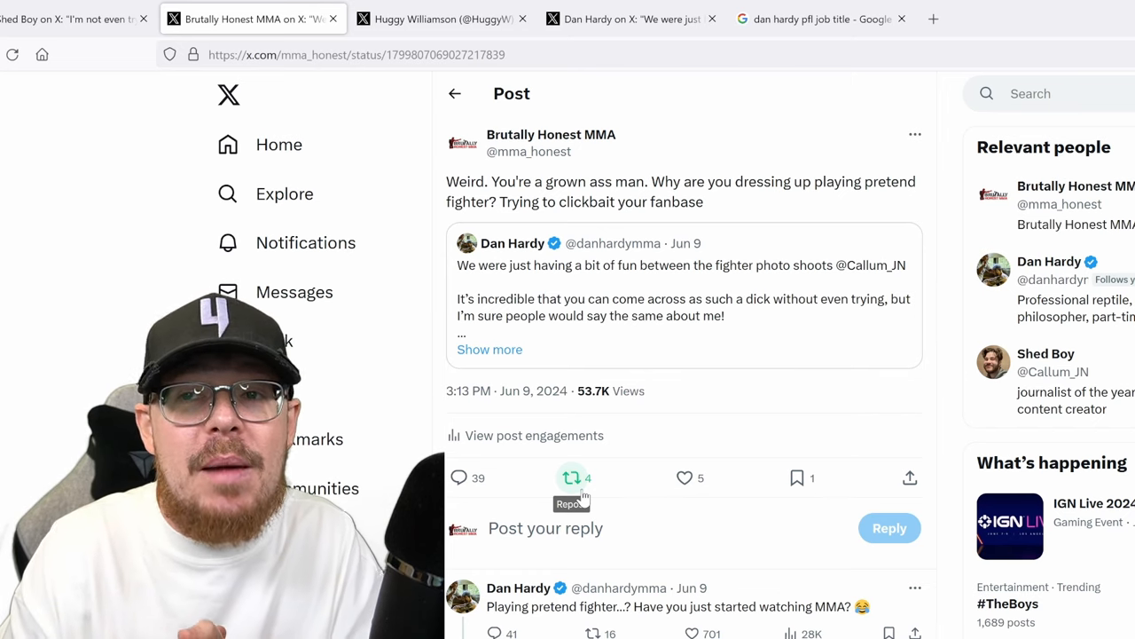
{"action": "mouse_move", "coordinate": [511, 418]}
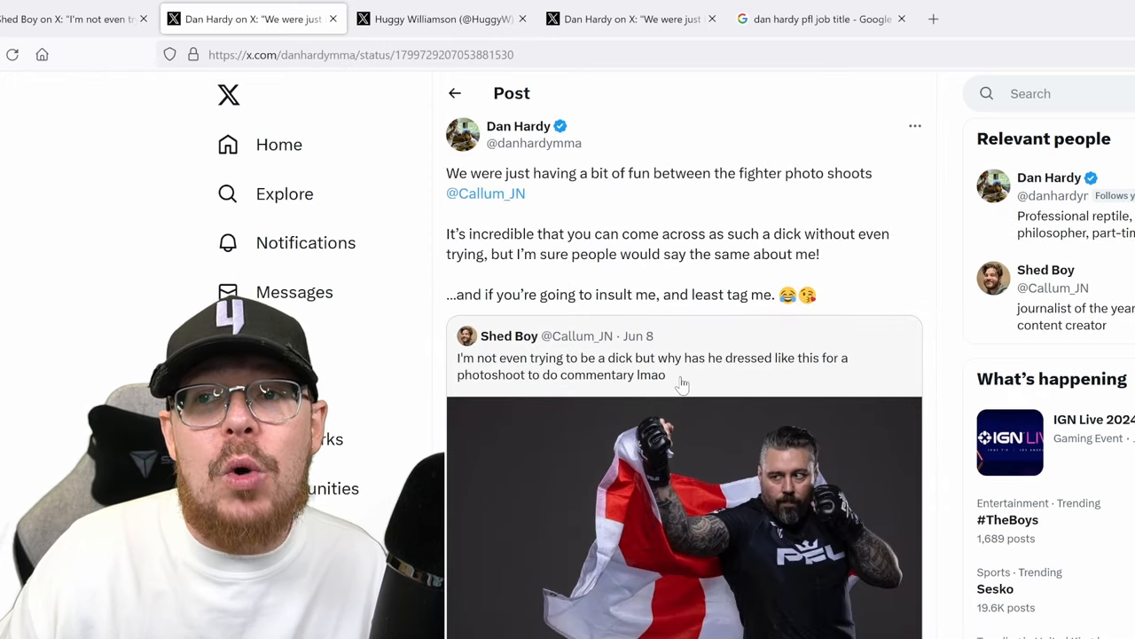
{"action": "mouse_move", "coordinate": [642, 411]}
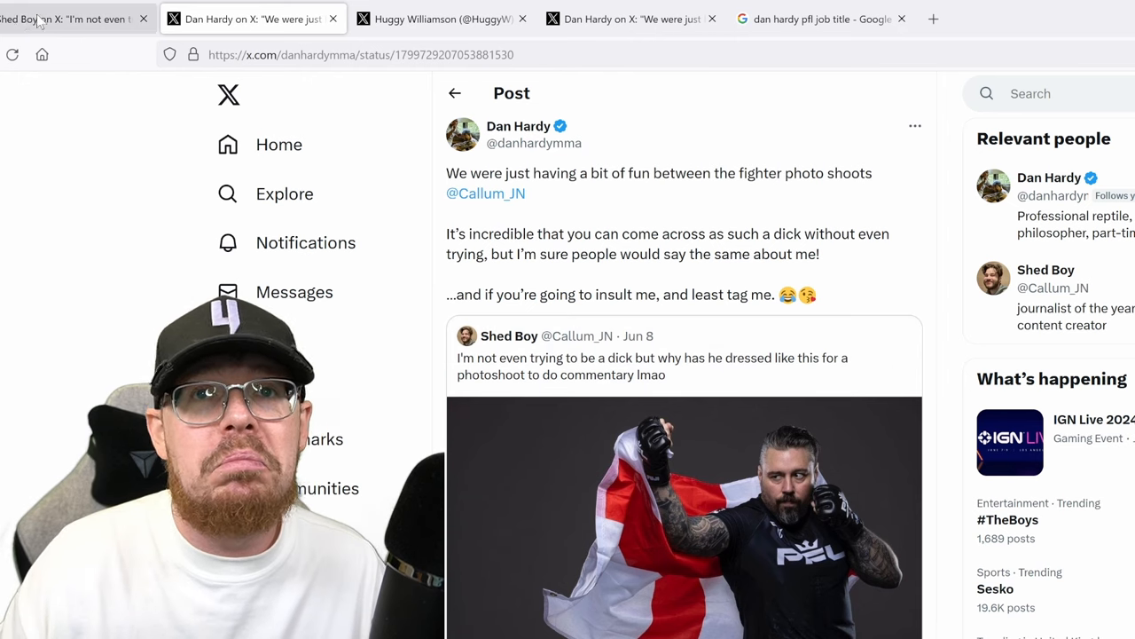
View the quoted post's fighter flag photo full-size, then switch to the PFL job title search.
{"action": "left_click", "coordinate": [683, 514]}
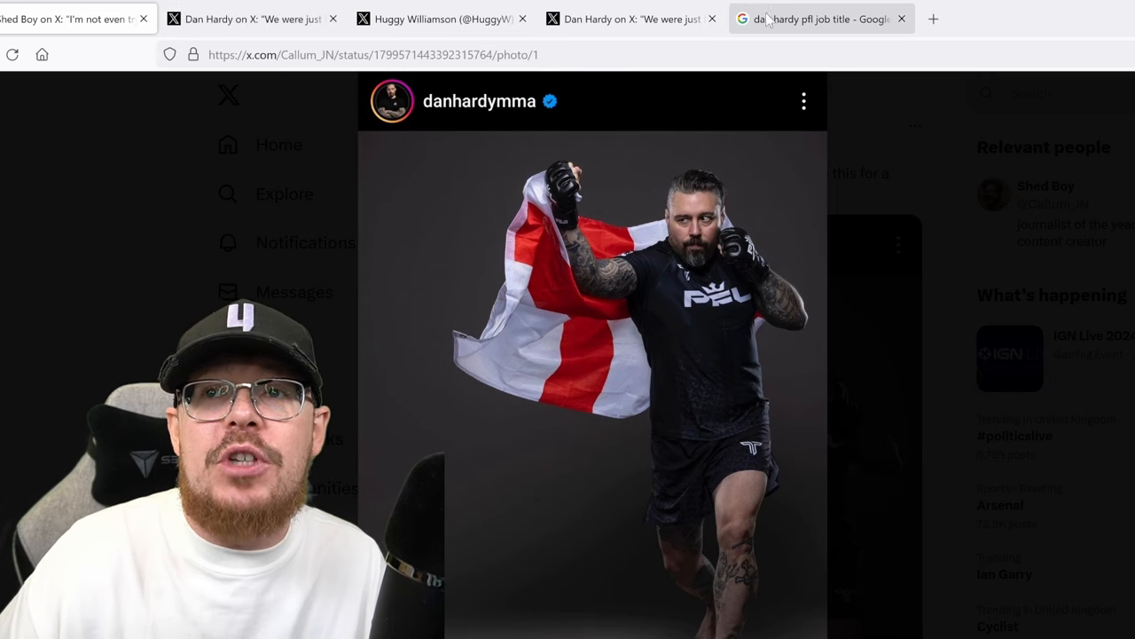
{"action": "left_click", "coordinate": [816, 18]}
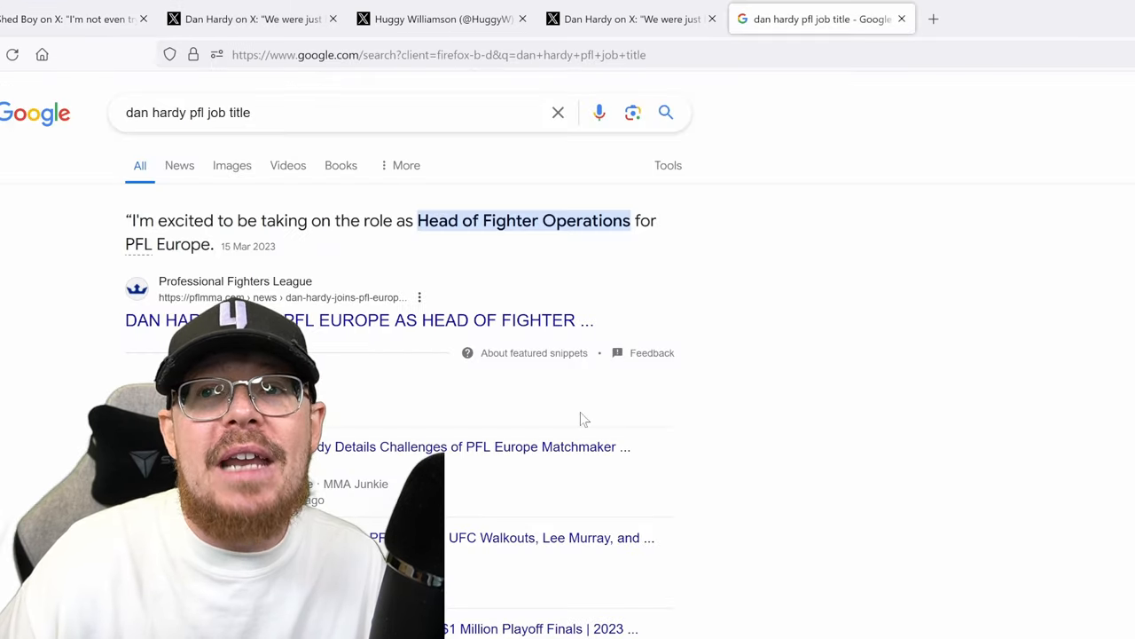
Return from the Google result naming Hardy Head of Fighter Operations for PFL Europe to the X photo.
{"action": "left_click", "coordinate": [71, 18]}
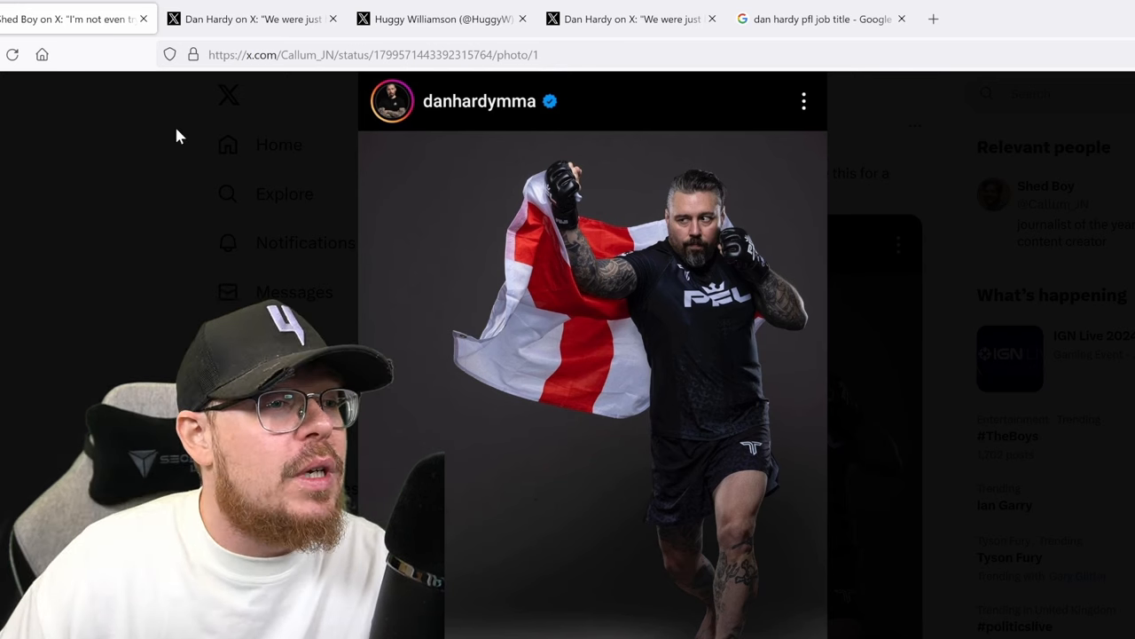
{"action": "mouse_move", "coordinate": [287, 142]}
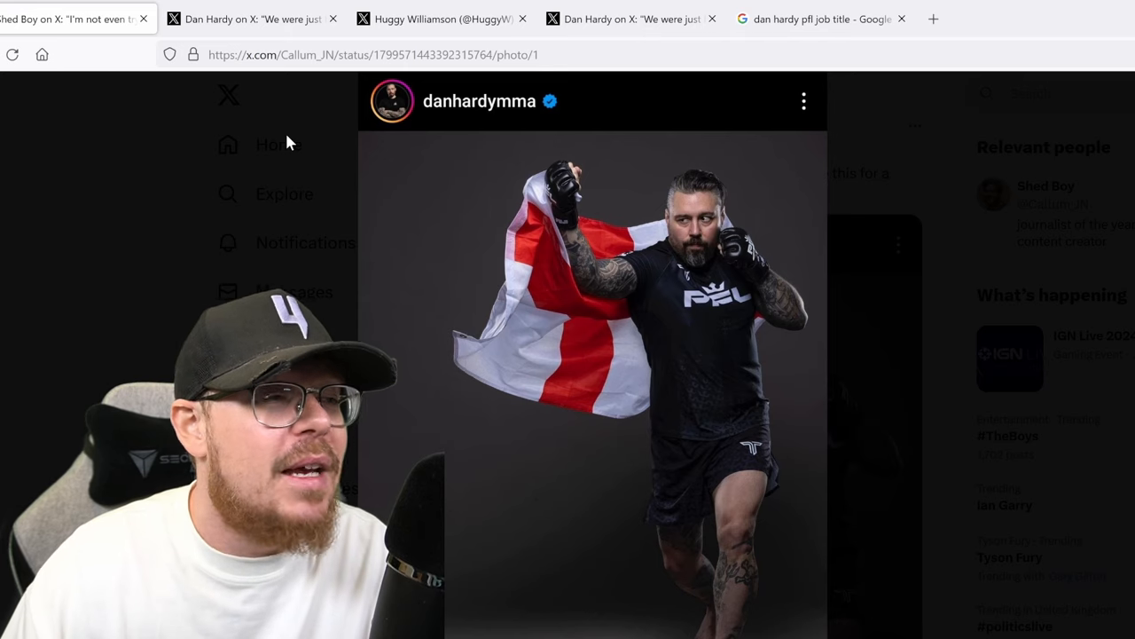
{"action": "mouse_move", "coordinate": [345, 156]}
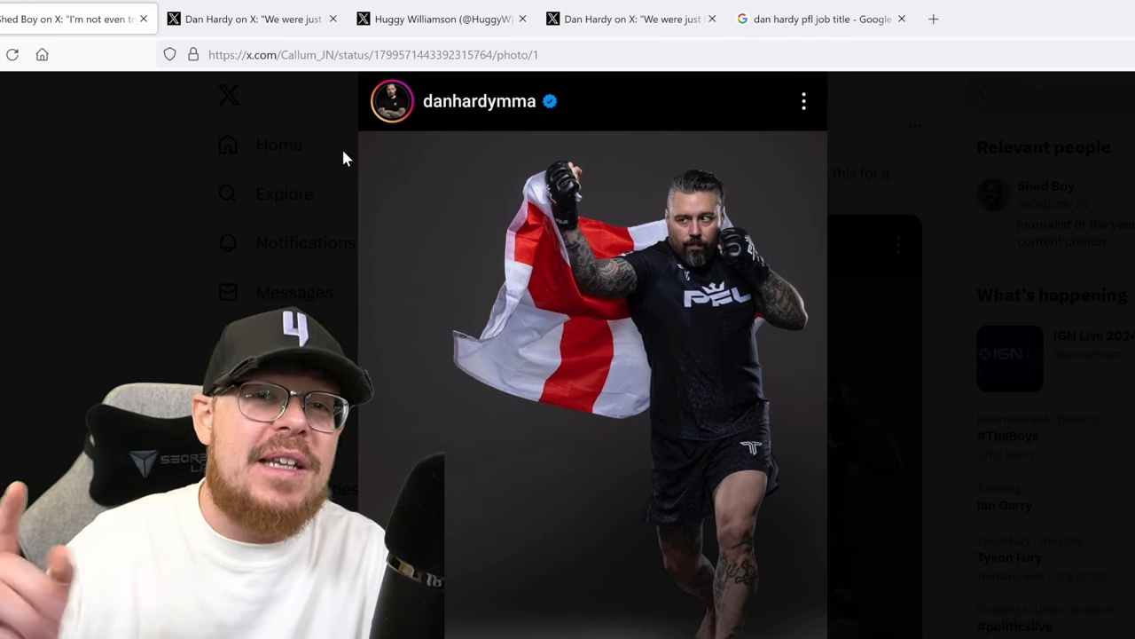